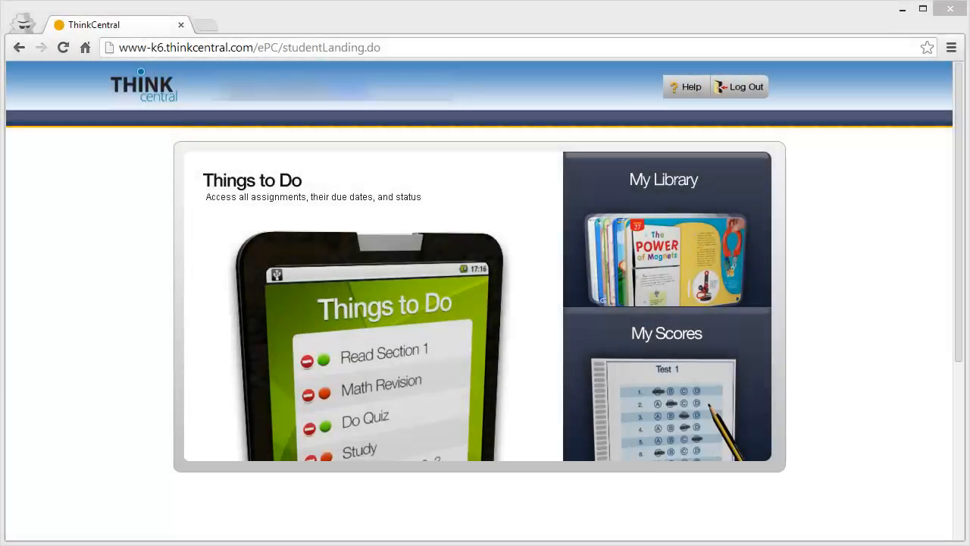
pyautogui.moveTo(302, 326)
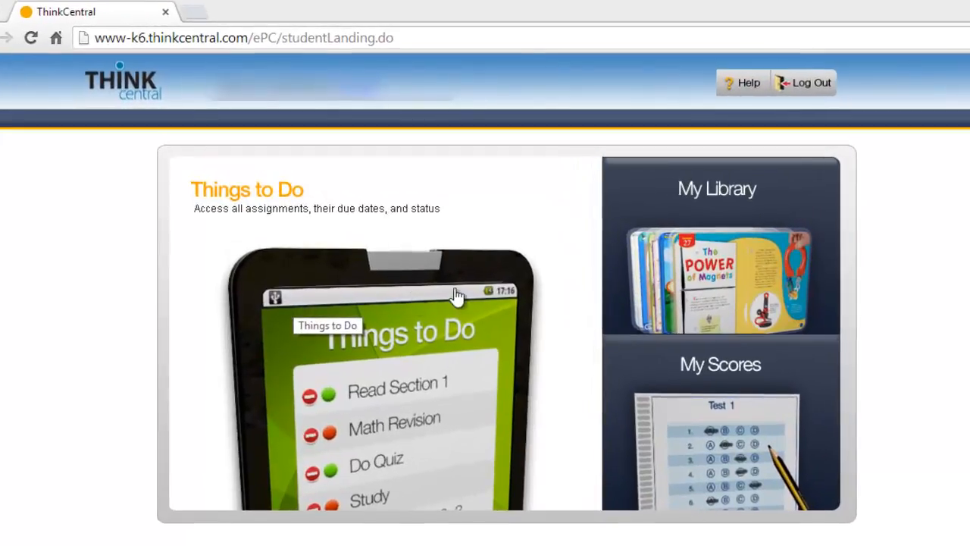
pyautogui.moveTo(478, 311)
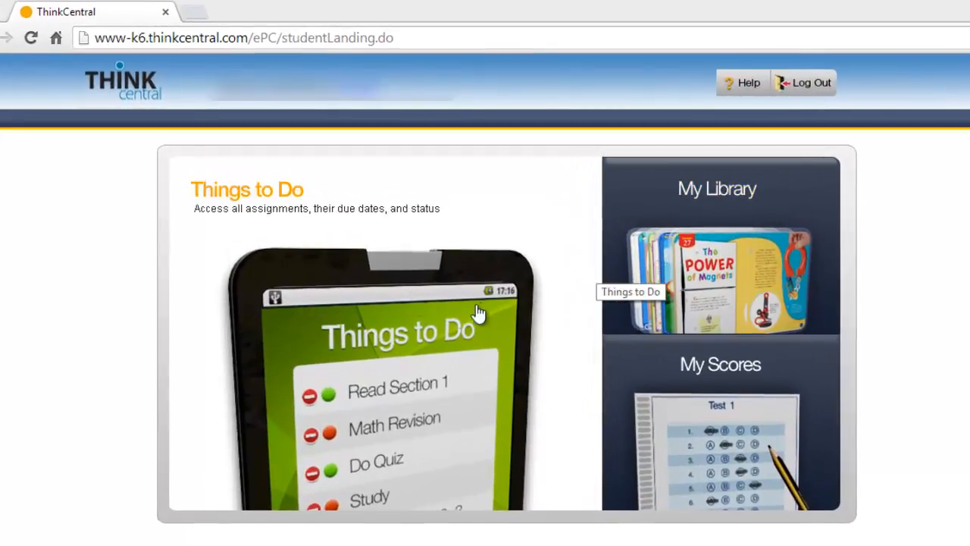
pyautogui.moveTo(279, 253)
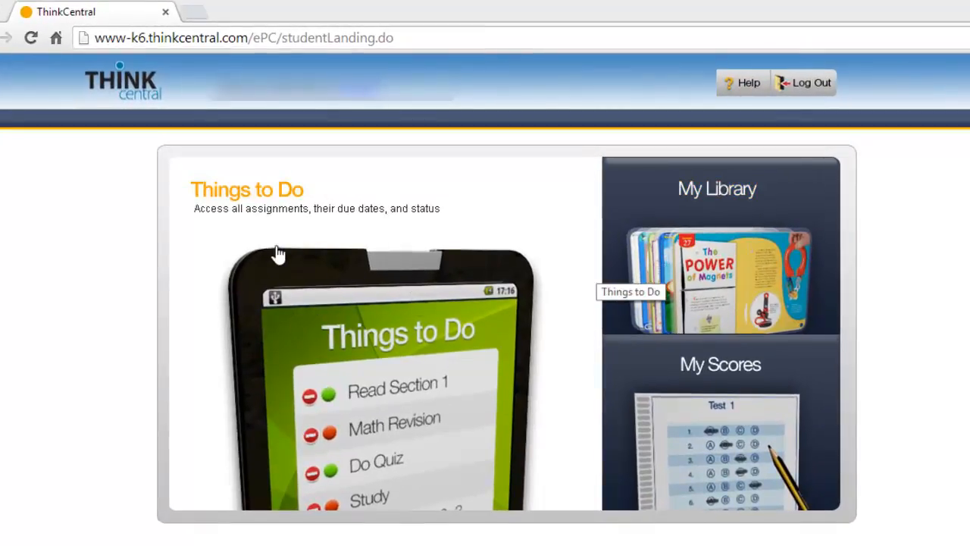
pyautogui.moveTo(727, 405)
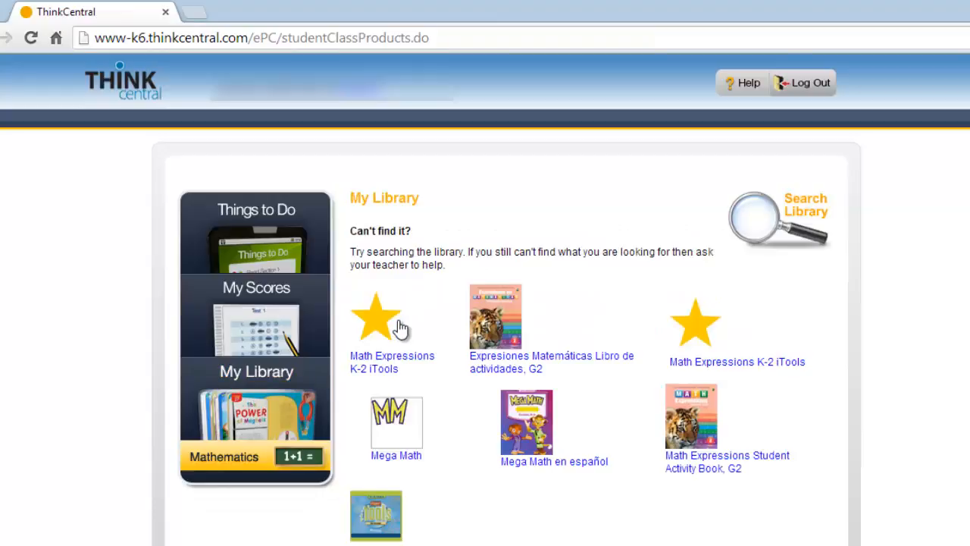
pyautogui.moveTo(711, 329)
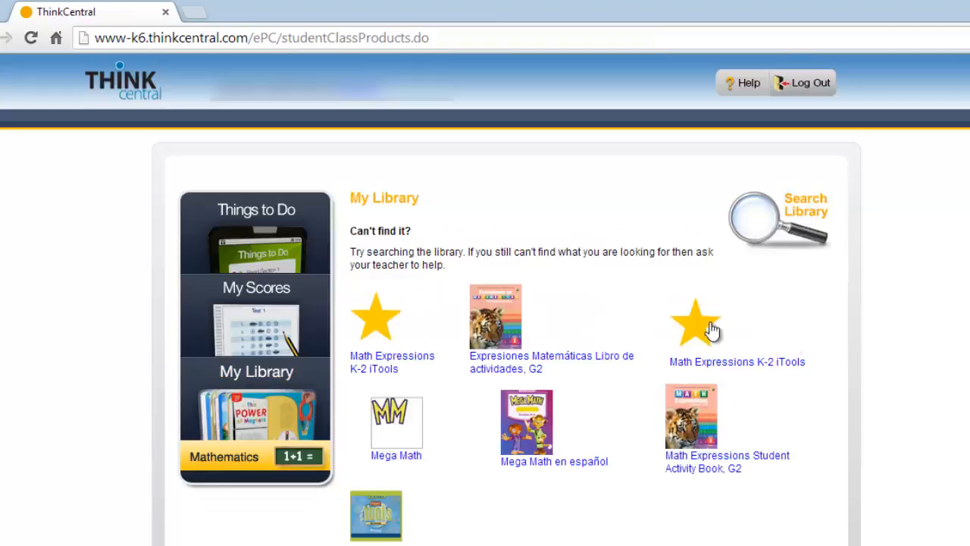
pyautogui.moveTo(705, 462)
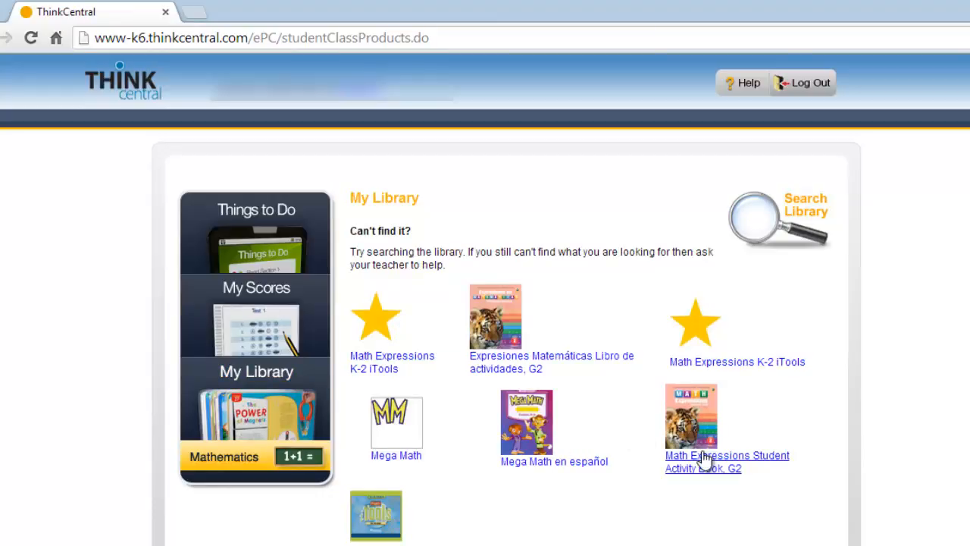
# Launch the Grade 2 Math Expressions Student Activity Book eBook at Unit 4 Lesson 10
pyautogui.click(726, 460)
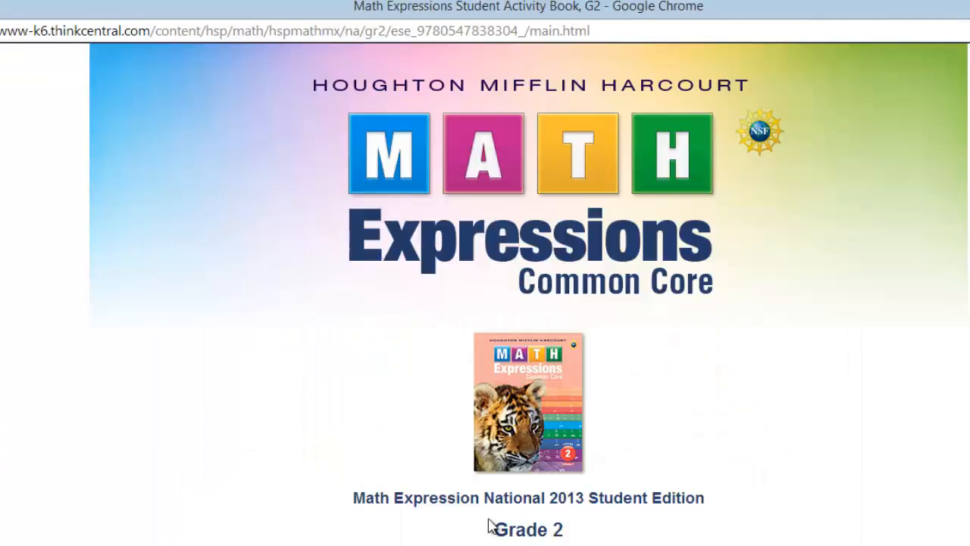
pyautogui.click(529, 402)
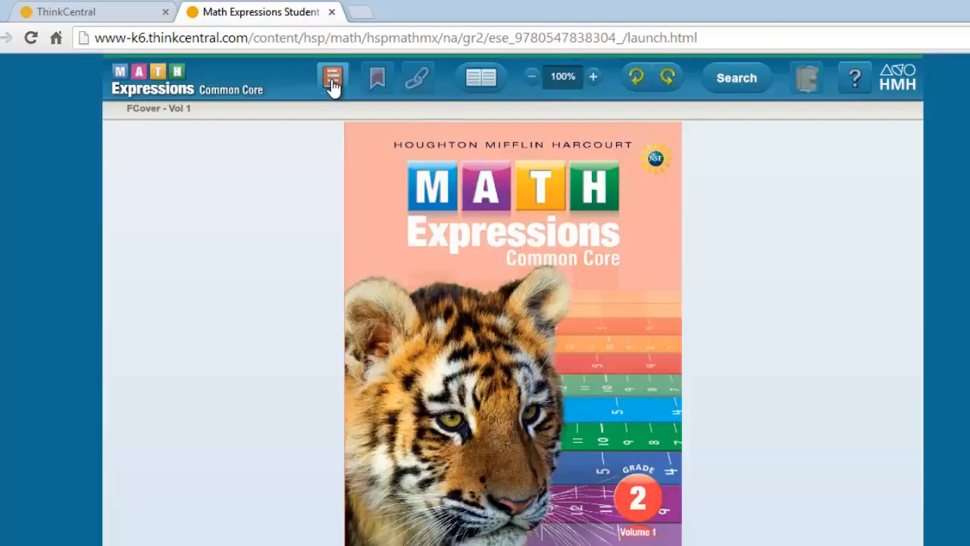
pyautogui.click(332, 77)
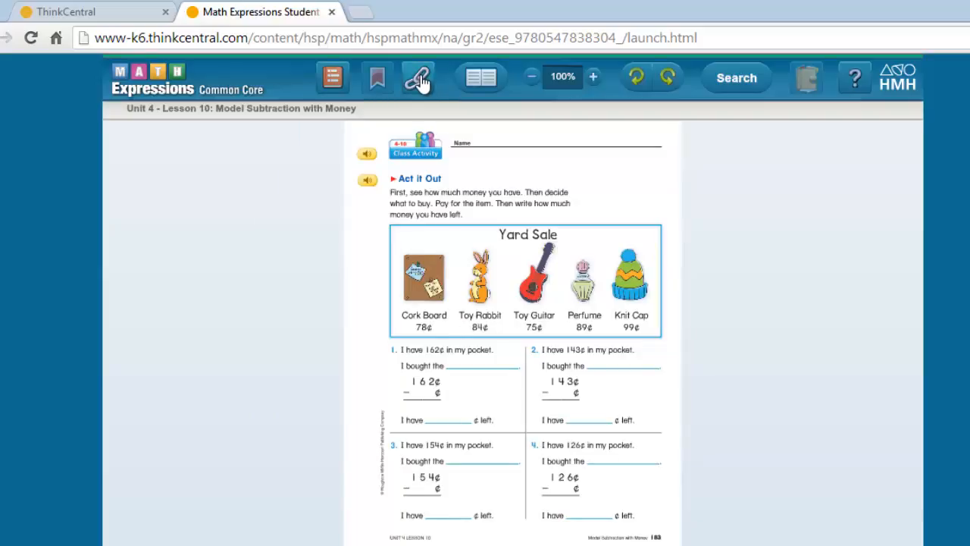
# Browse the lesson's Resources list, expanding Destination Math and iTools
pyautogui.click(417, 78)
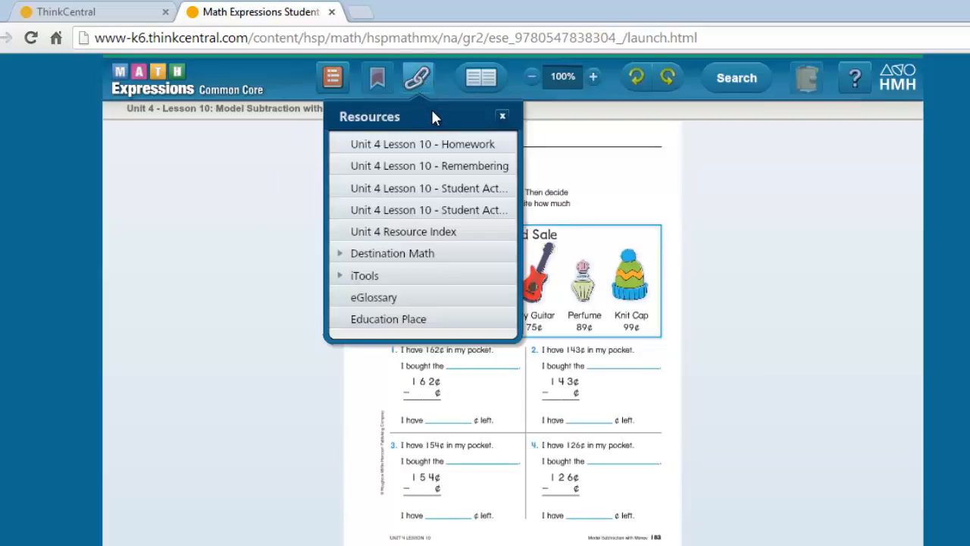
pyautogui.moveTo(462, 148)
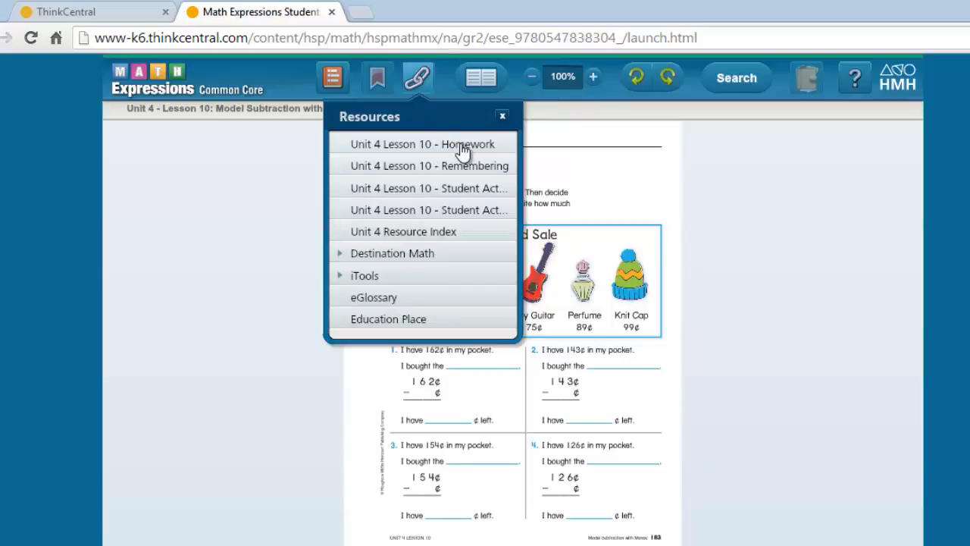
pyautogui.moveTo(483, 231)
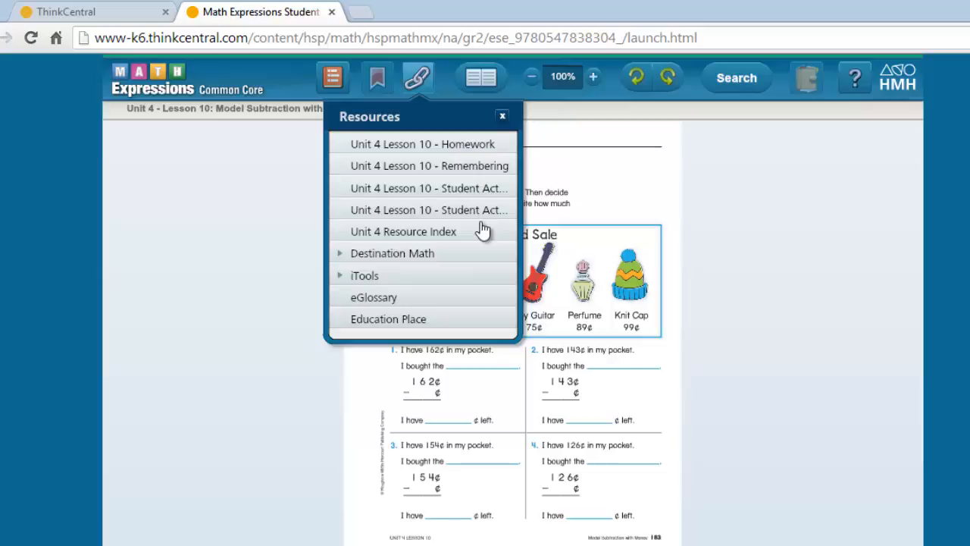
pyautogui.click(392, 253)
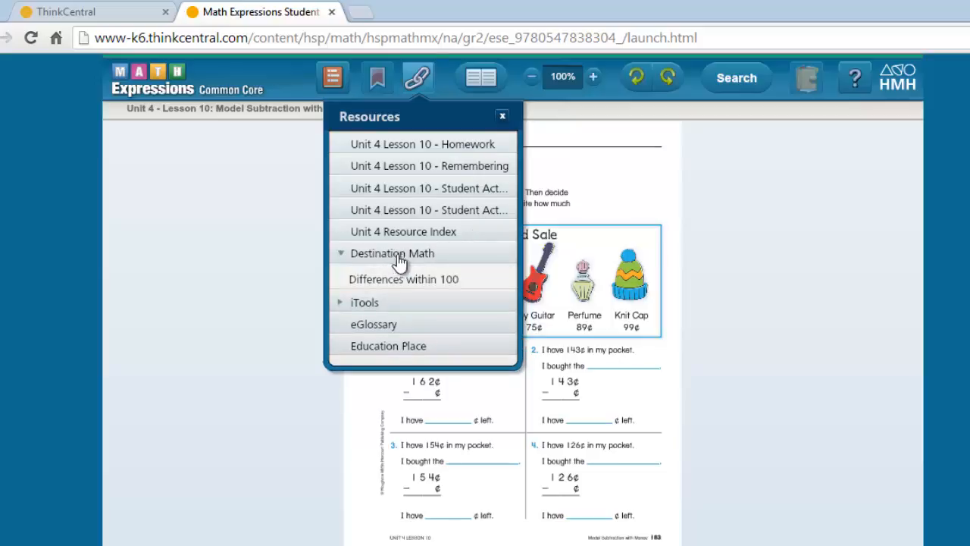
pyautogui.moveTo(426, 291)
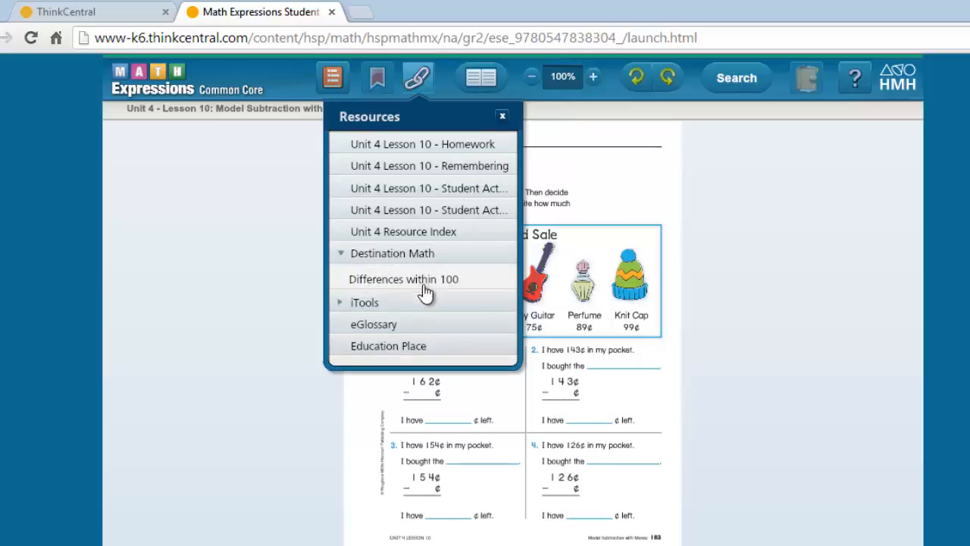
pyautogui.click(365, 292)
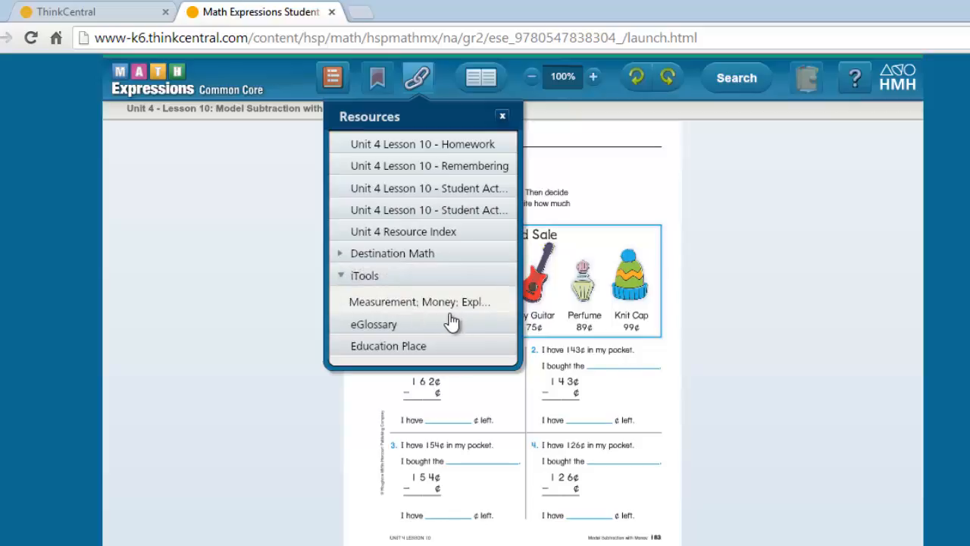
pyautogui.moveTo(491, 234)
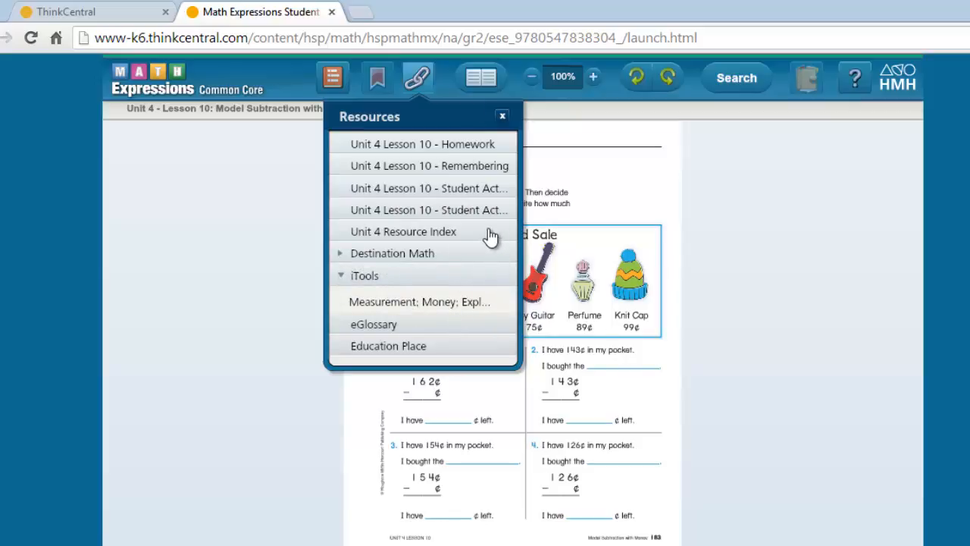
pyautogui.moveTo(451, 149)
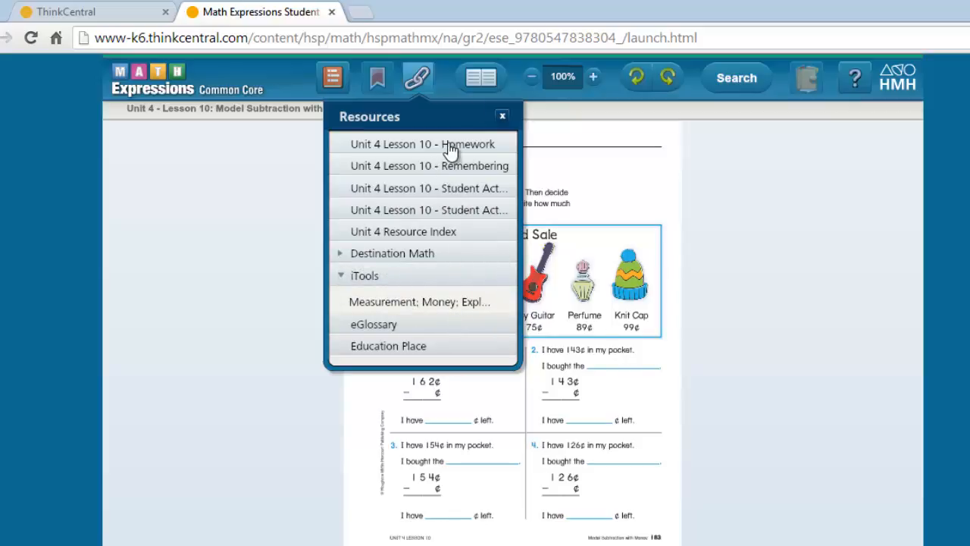
pyautogui.moveTo(401, 317)
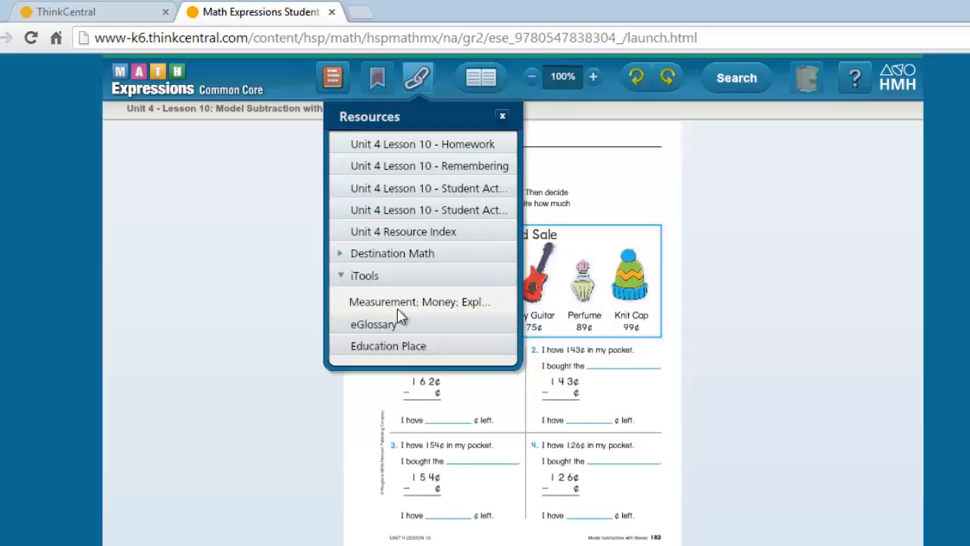
pyautogui.click(392, 253)
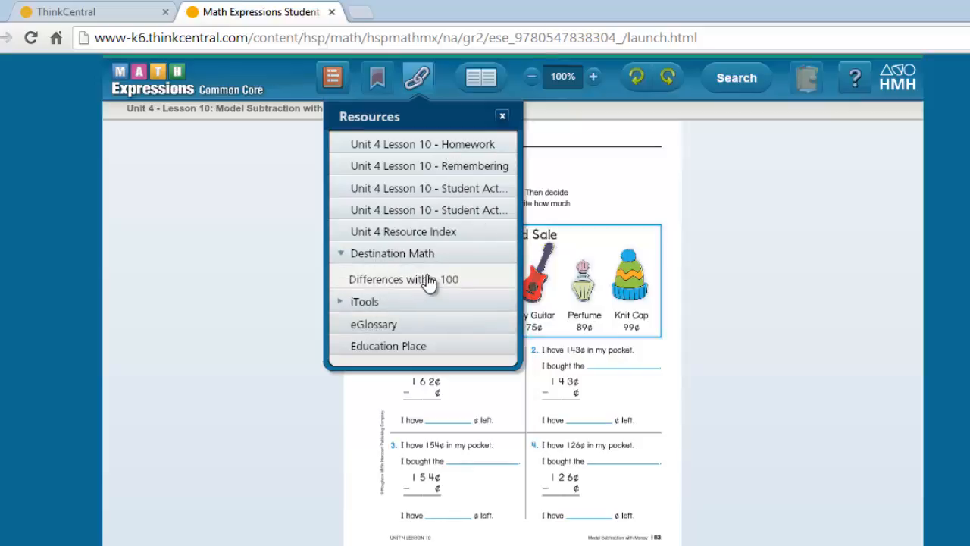
pyautogui.moveTo(462, 289)
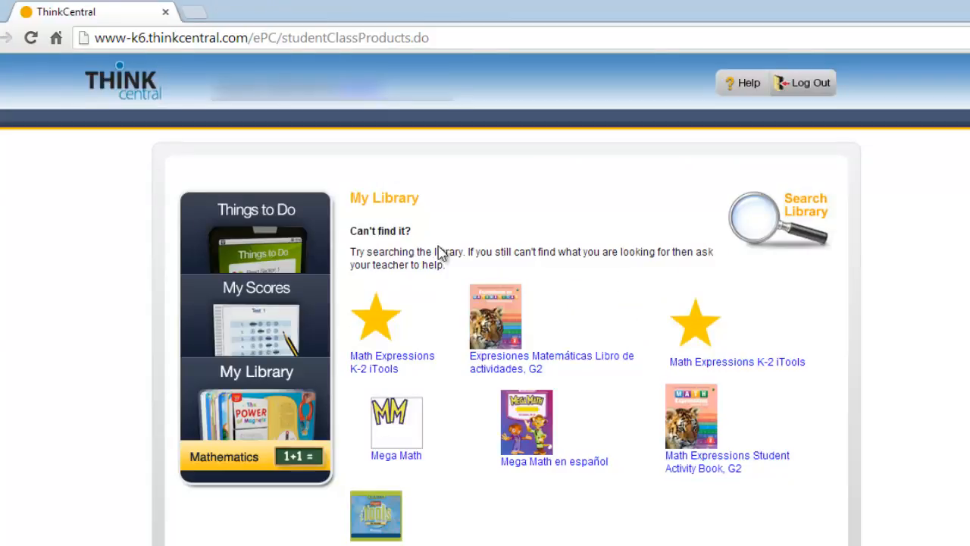
pyautogui.moveTo(794, 219)
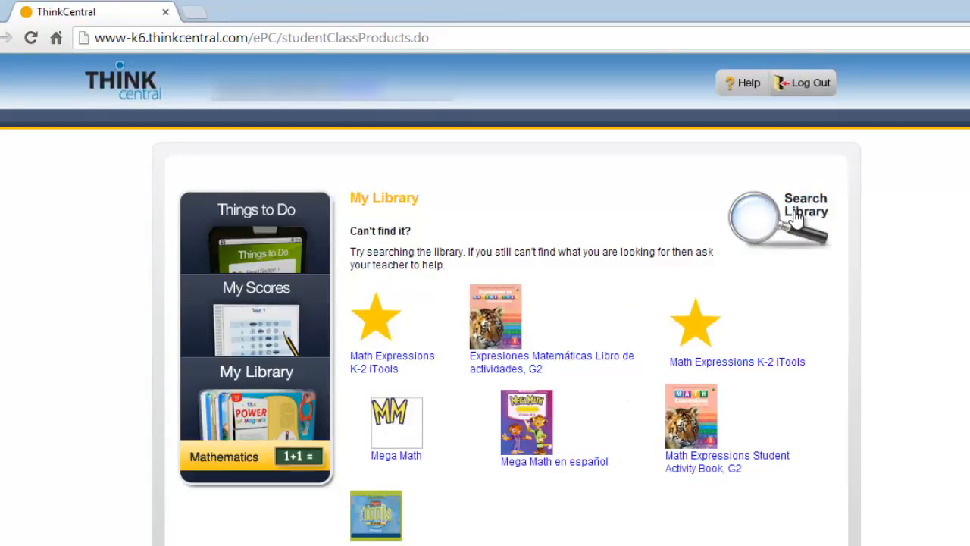
# Open the Search Library form from My Library
pyautogui.click(773, 220)
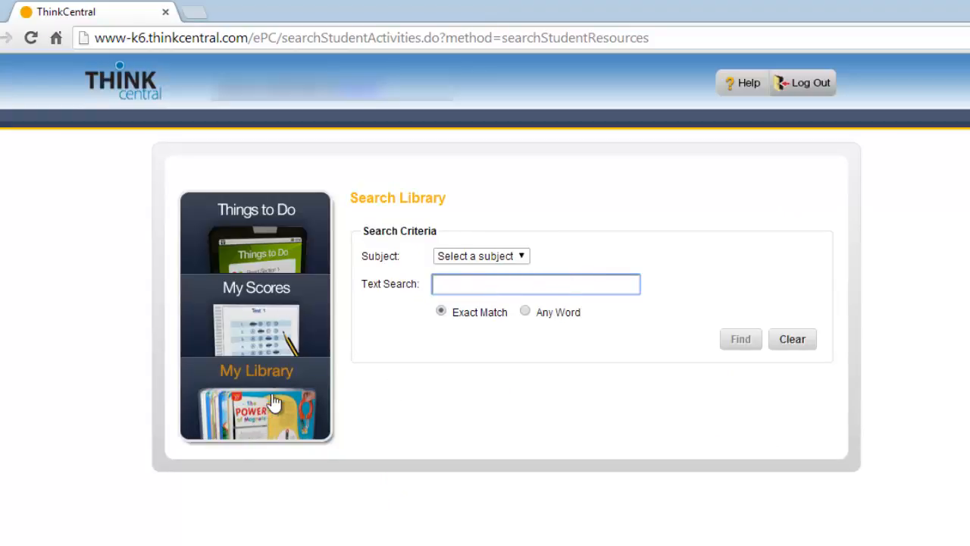
pyautogui.moveTo(697, 307)
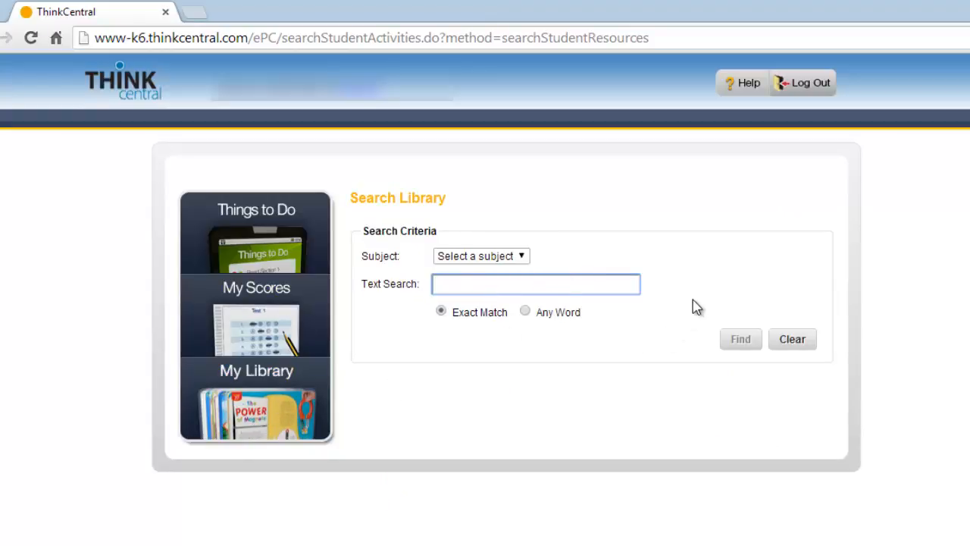
pyautogui.moveTo(691, 277)
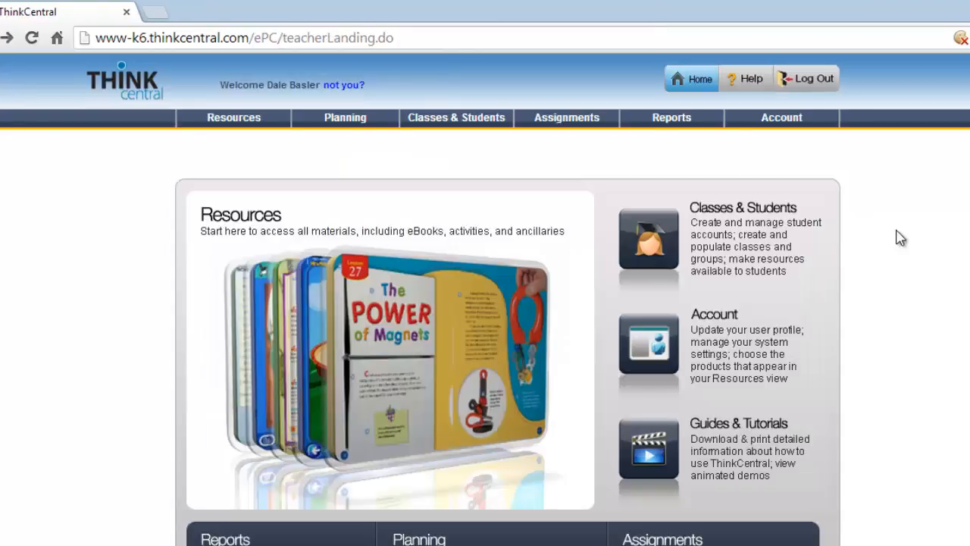
pyautogui.moveTo(777, 227)
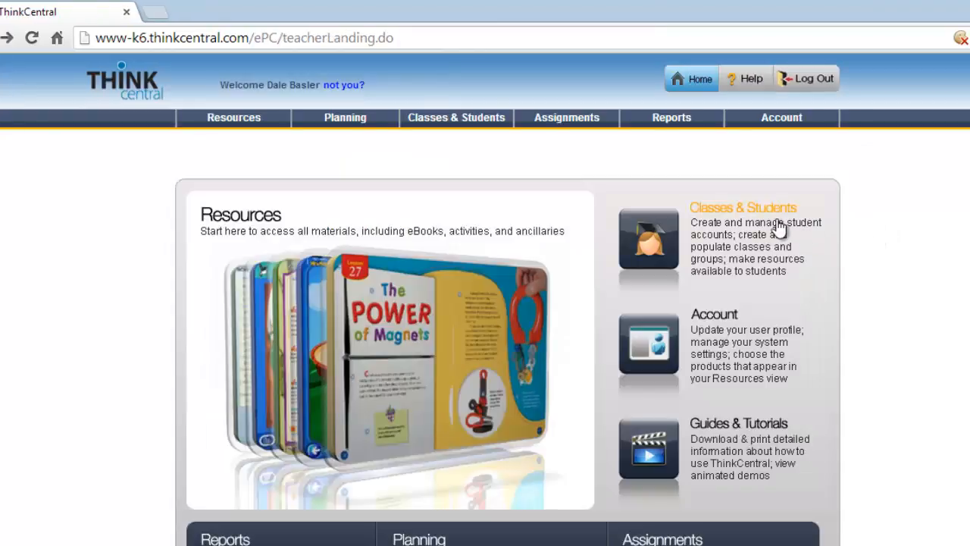
# Go to the Manage Classes page under Classes & Students
pyautogui.click(743, 207)
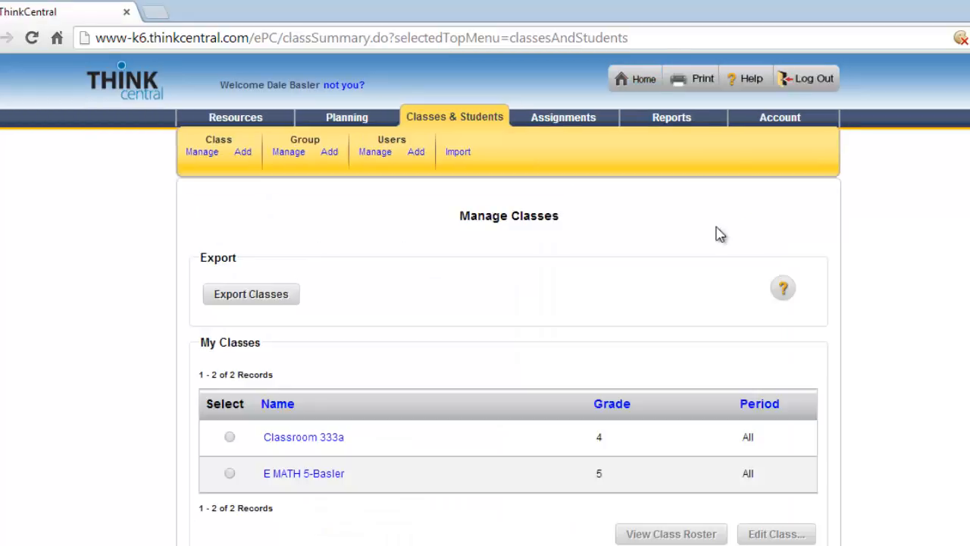
pyautogui.moveTo(524, 220)
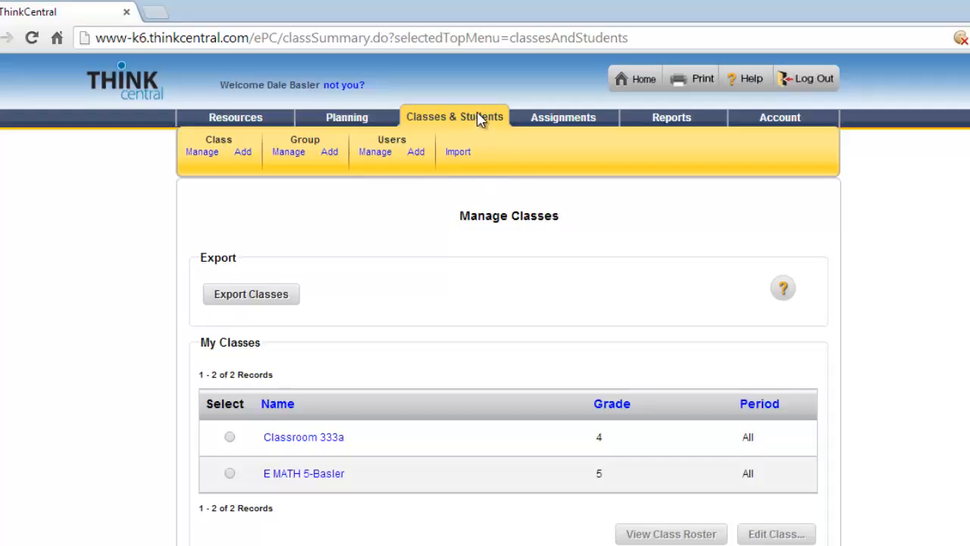
pyautogui.moveTo(504, 120)
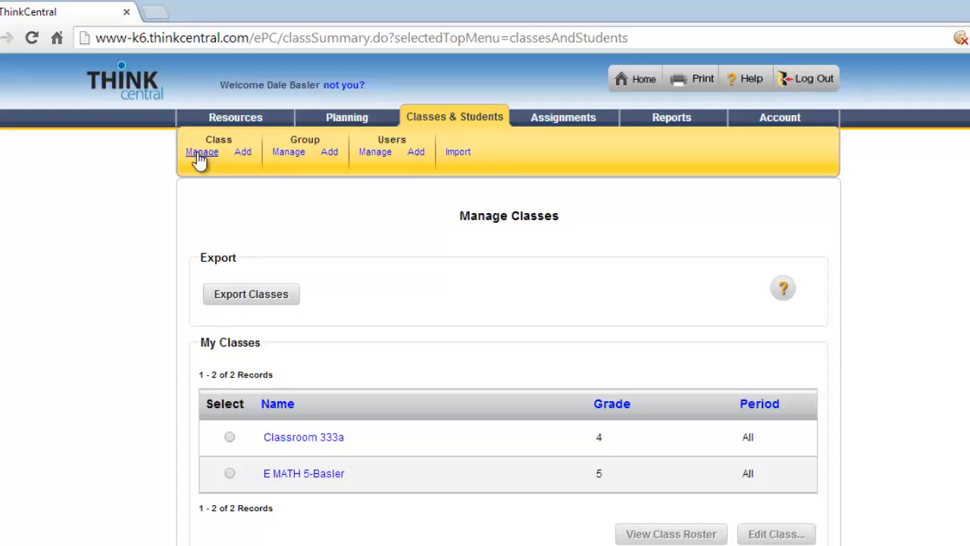
pyautogui.moveTo(649, 316)
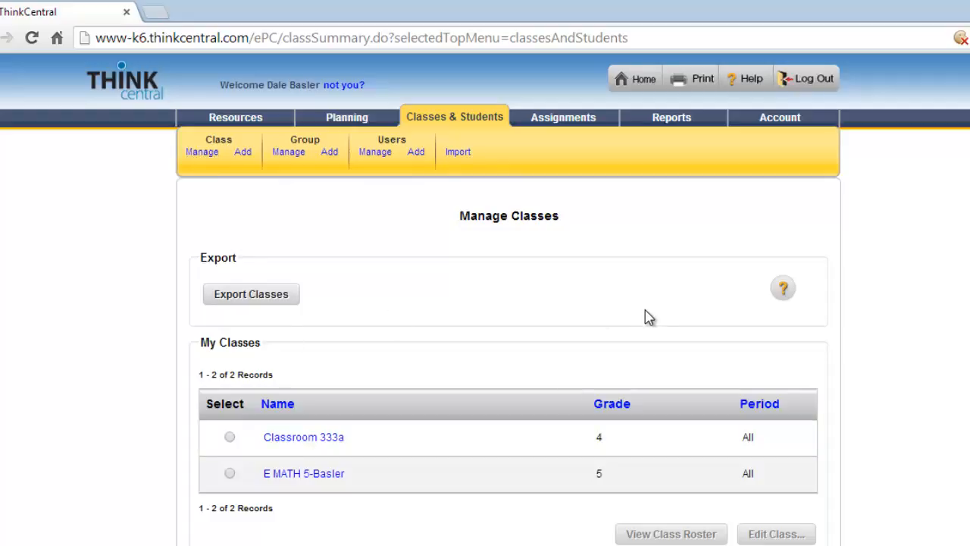
pyautogui.moveTo(303, 473)
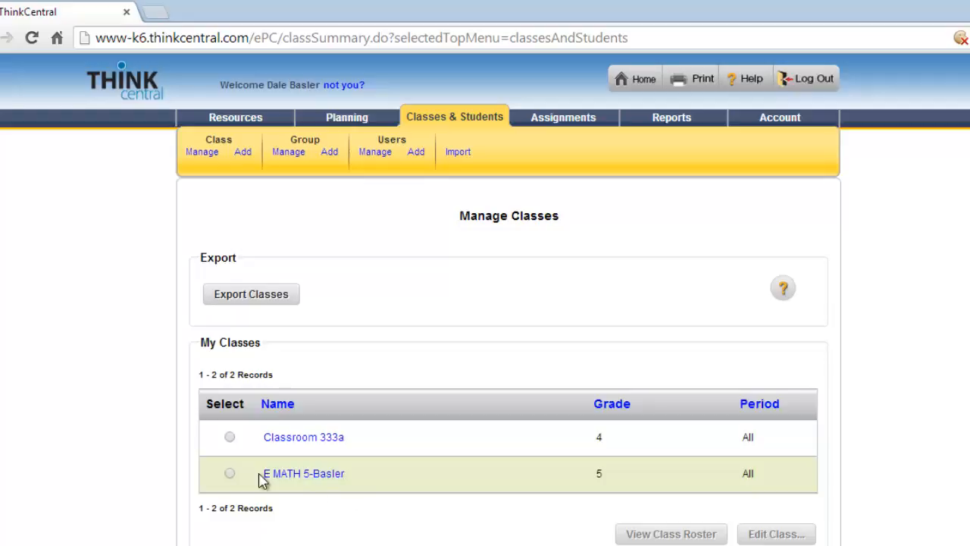
pyautogui.moveTo(303, 472)
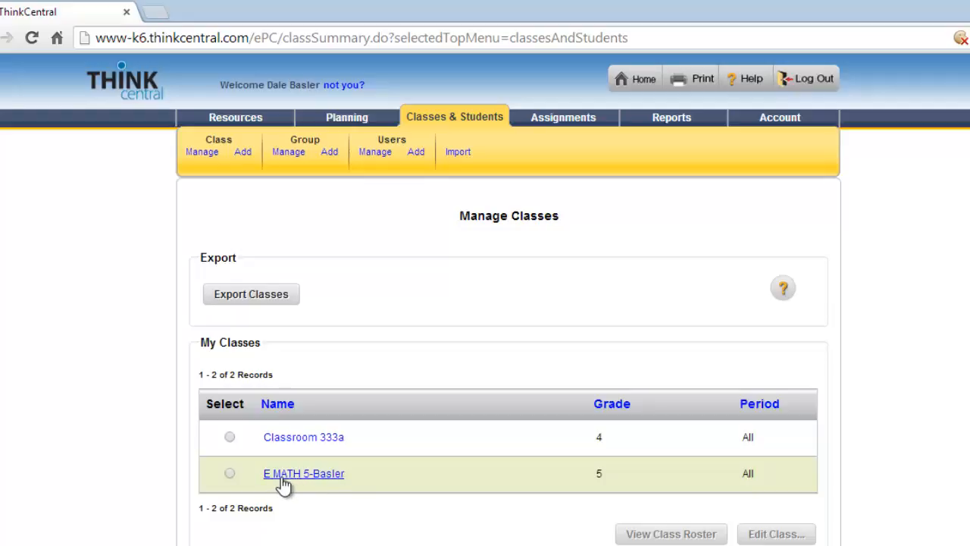
pyautogui.moveTo(299, 479)
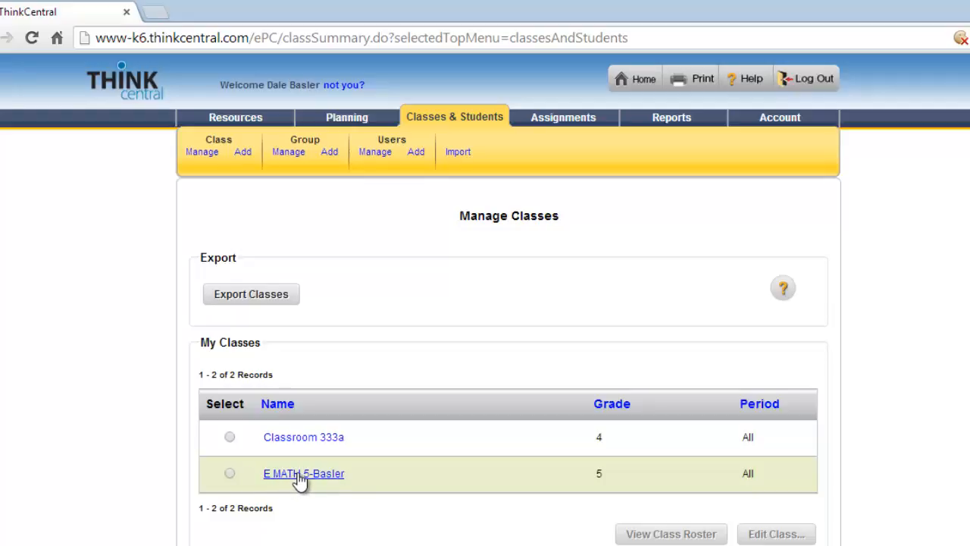
pyautogui.moveTo(373, 478)
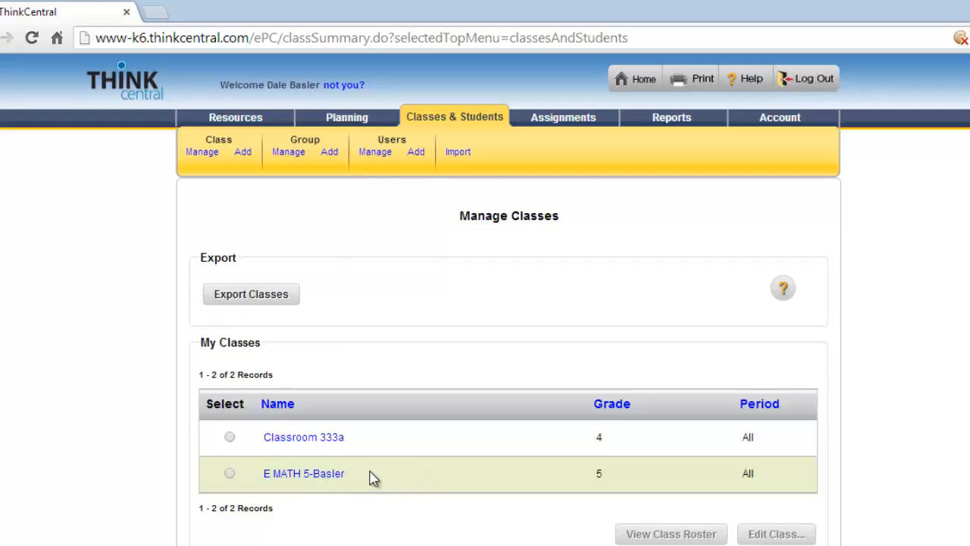
pyautogui.moveTo(303, 437)
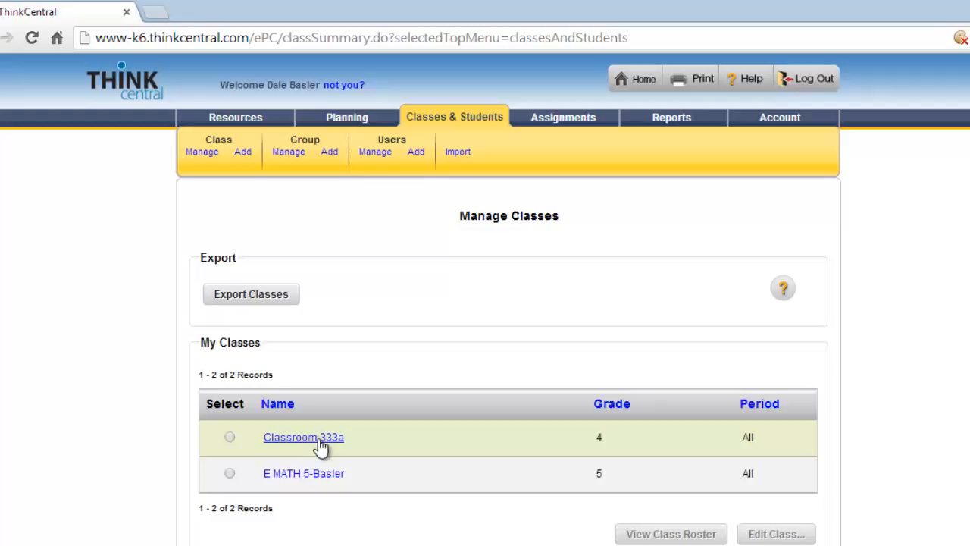
pyautogui.moveTo(317, 183)
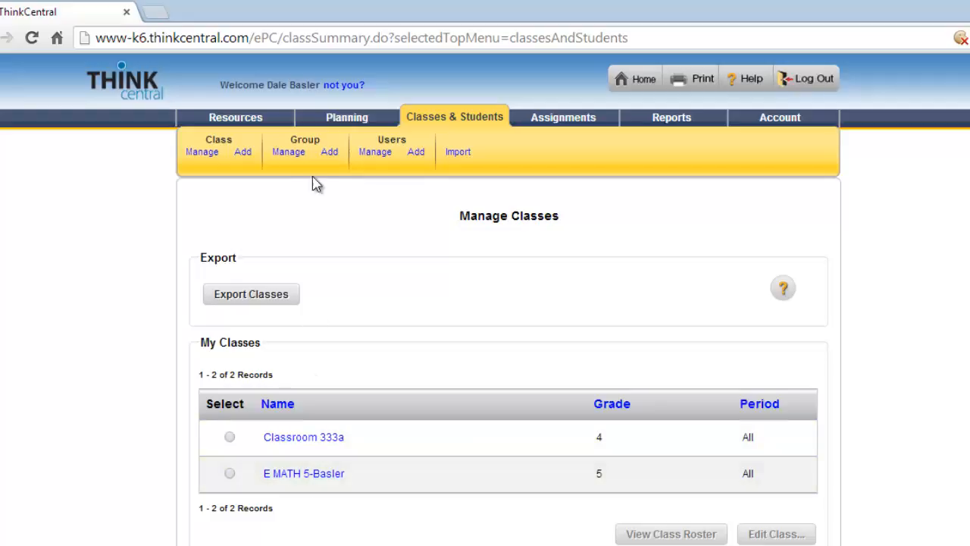
pyautogui.moveTo(243, 152)
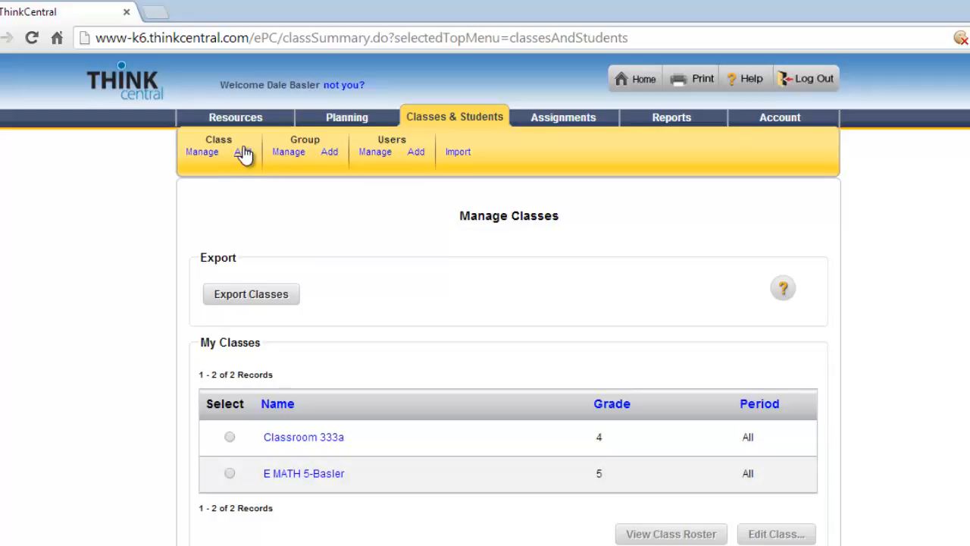
pyautogui.moveTo(315, 482)
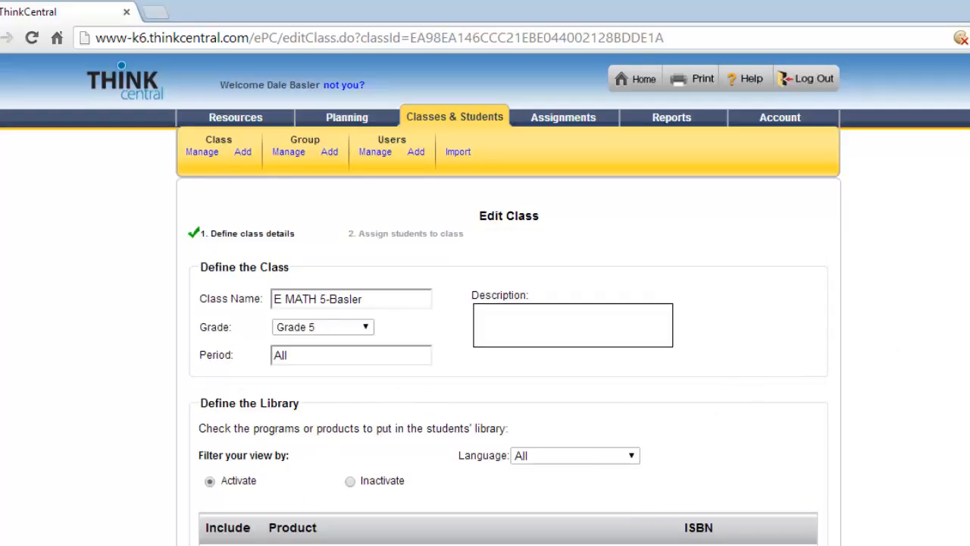
# Tick Student Activity Book G5, 3-6 iTools, Mega Math and Mega Math en español
pyautogui.scroll(-3)
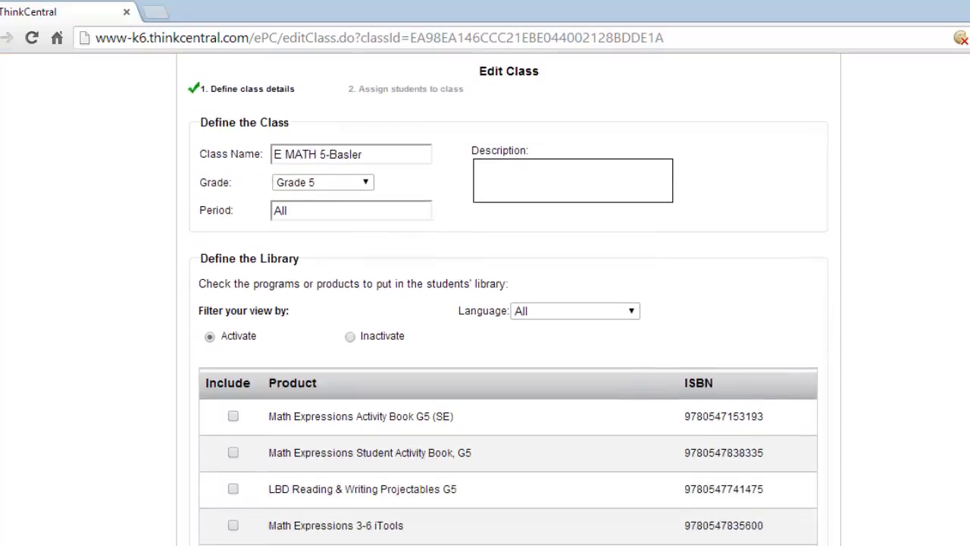
pyautogui.scroll(-3)
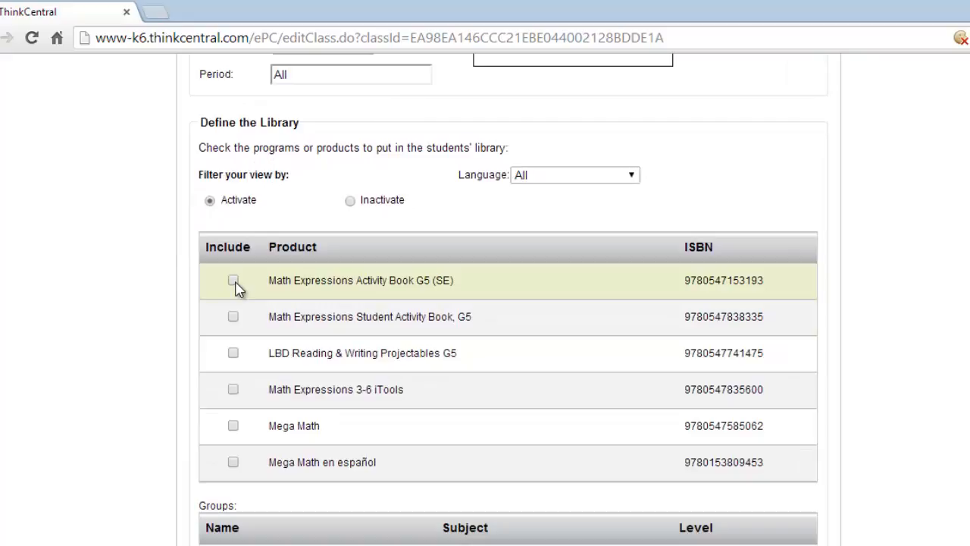
pyautogui.moveTo(250, 317)
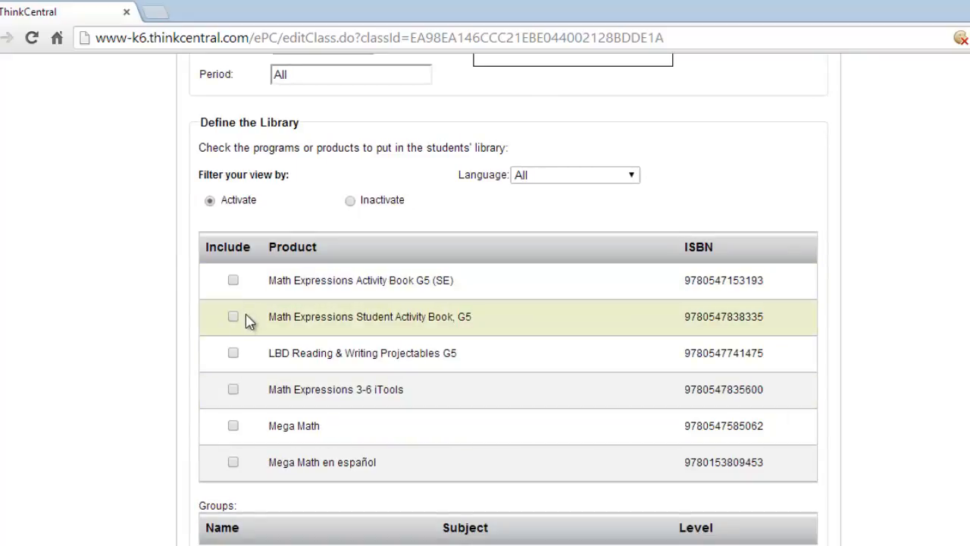
pyautogui.moveTo(477, 327)
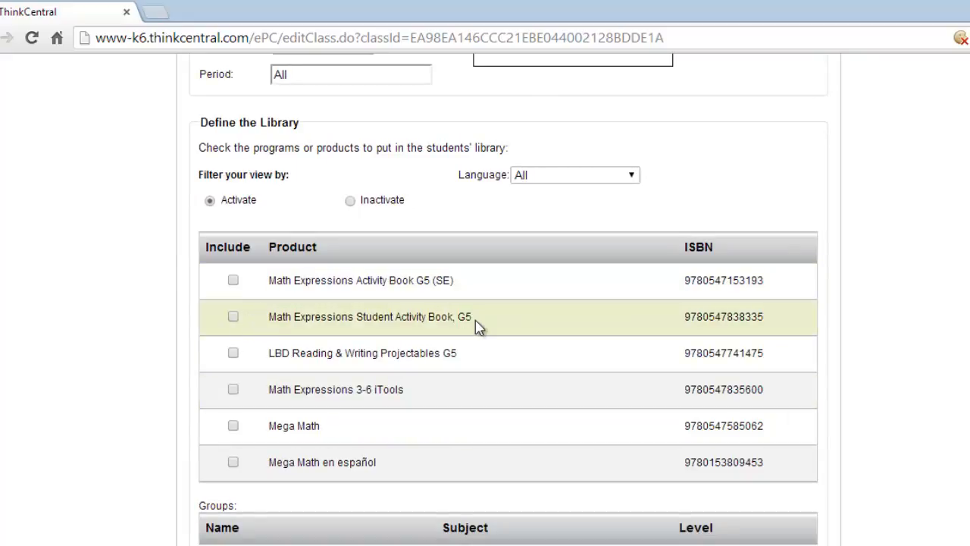
pyautogui.click(232, 316)
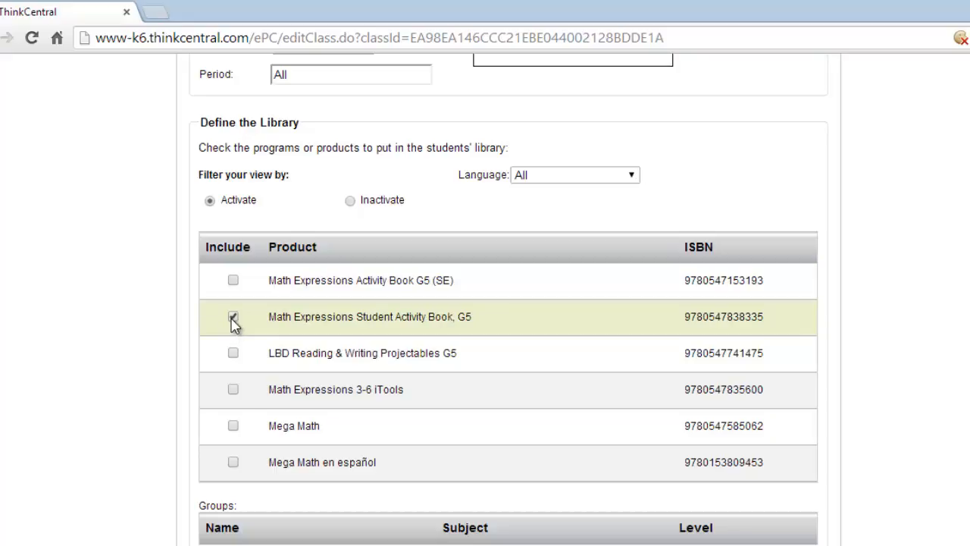
pyautogui.click(232, 316)
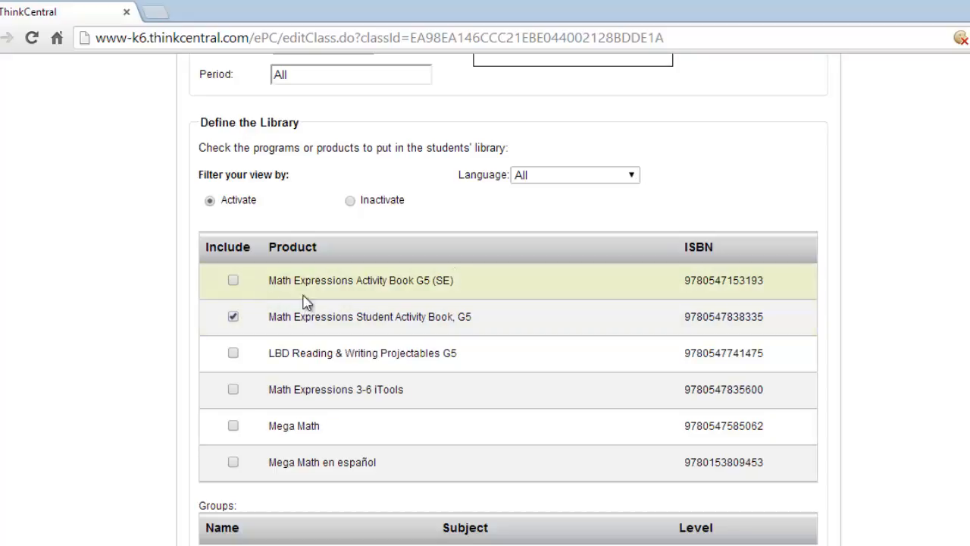
pyautogui.moveTo(294, 274)
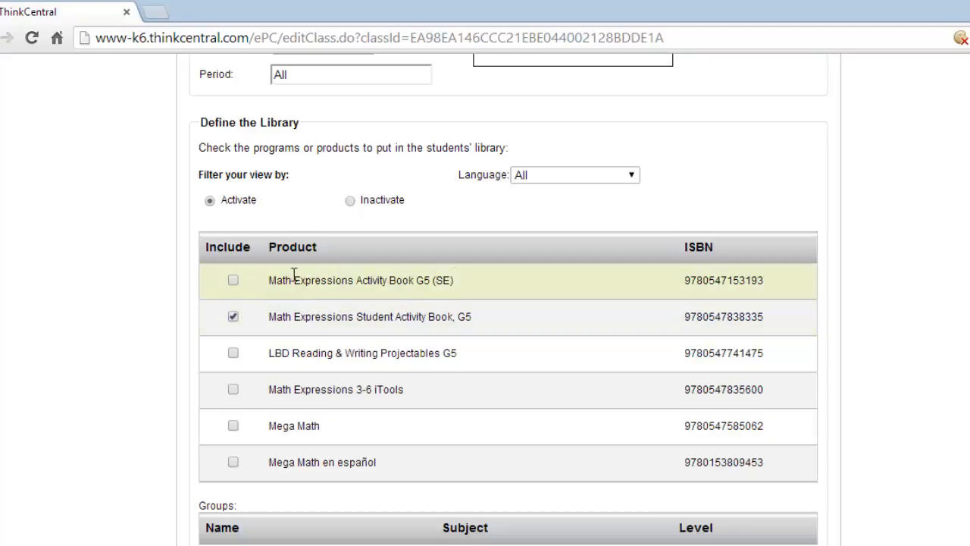
pyautogui.moveTo(409, 280)
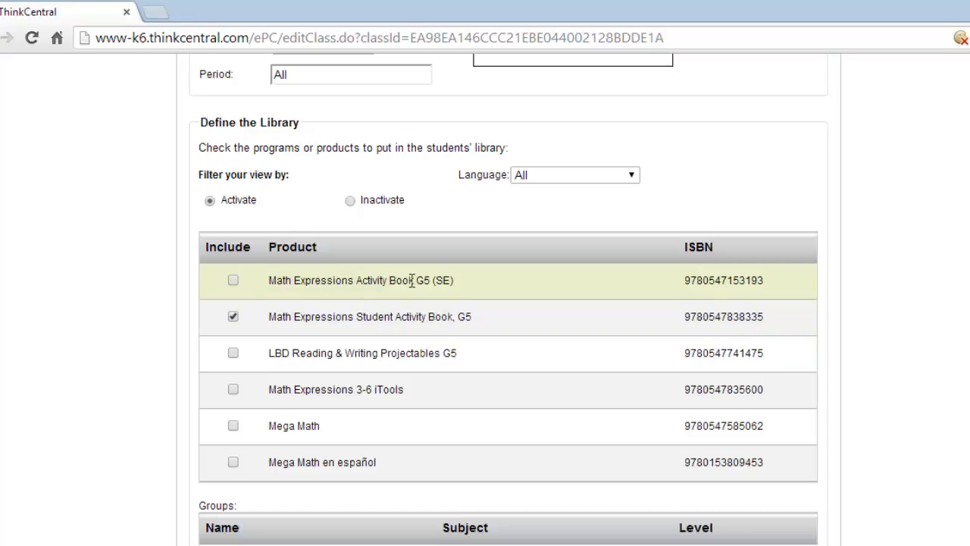
pyautogui.moveTo(442, 280)
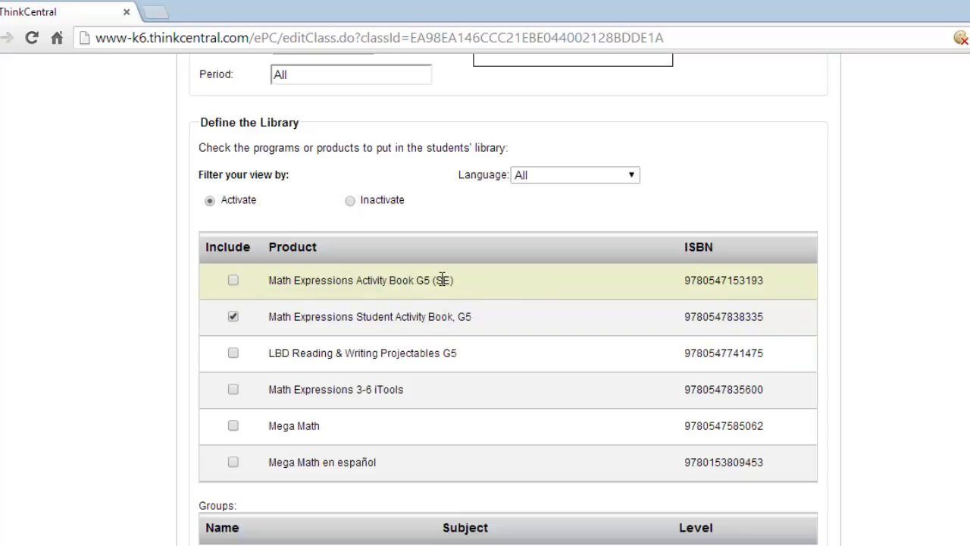
pyautogui.moveTo(360, 295)
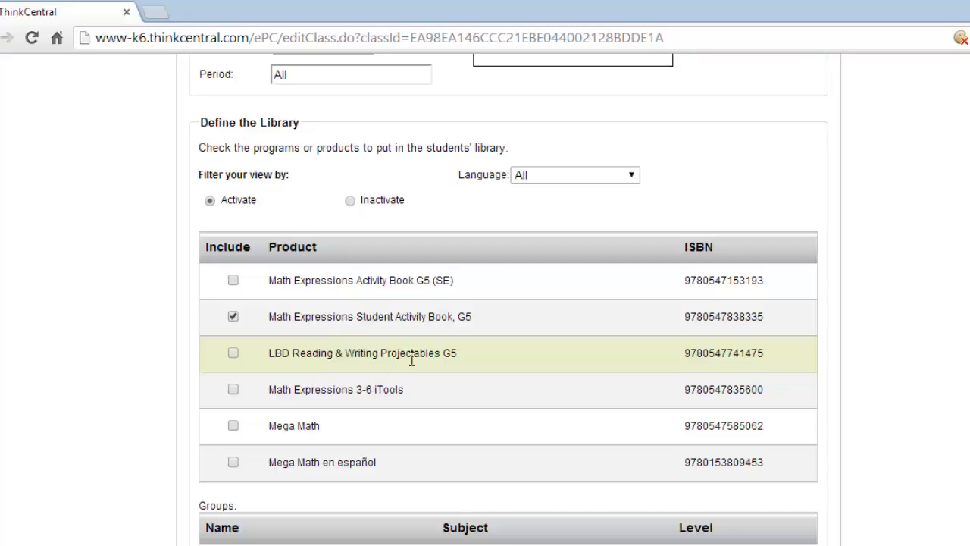
pyautogui.click(233, 388)
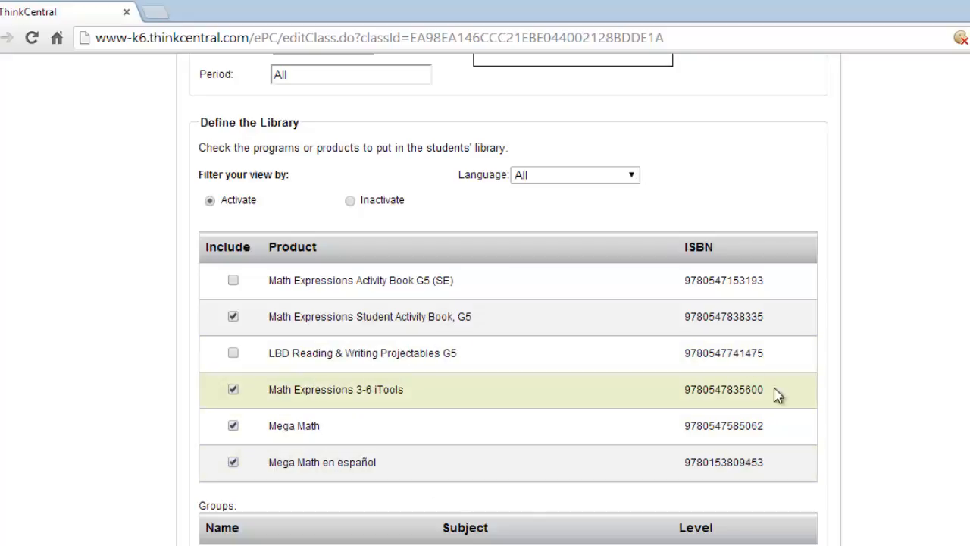
pyautogui.moveTo(287, 228)
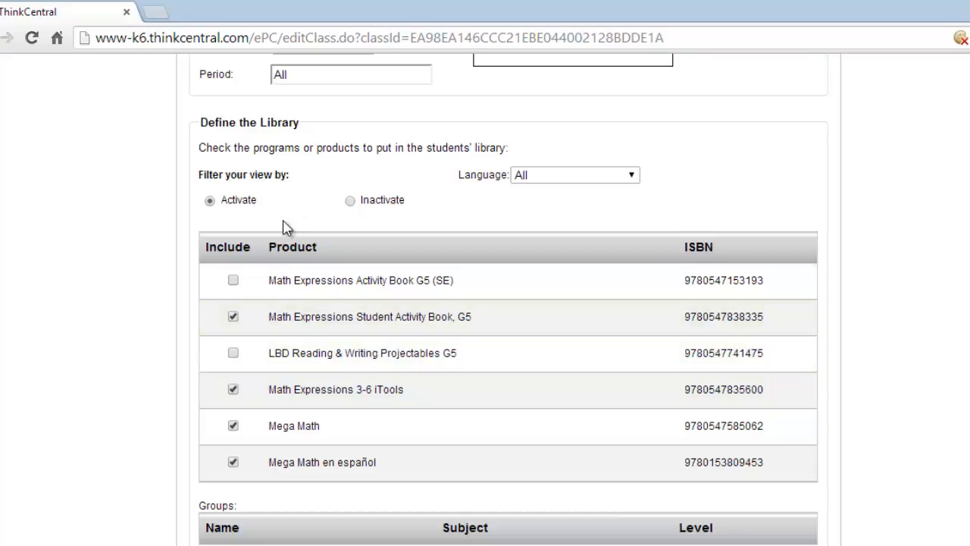
pyautogui.scroll(3)
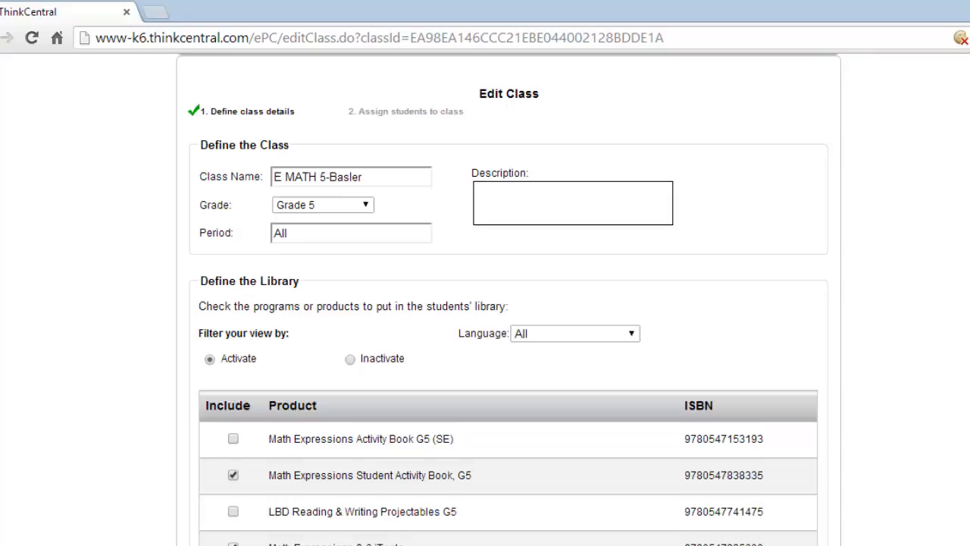
pyautogui.scroll(-3)
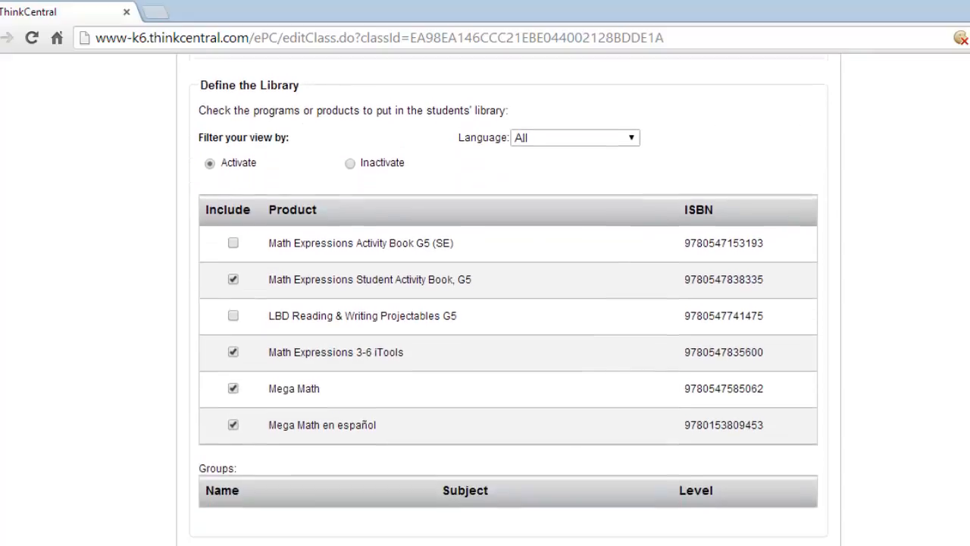
pyautogui.scroll(-3)
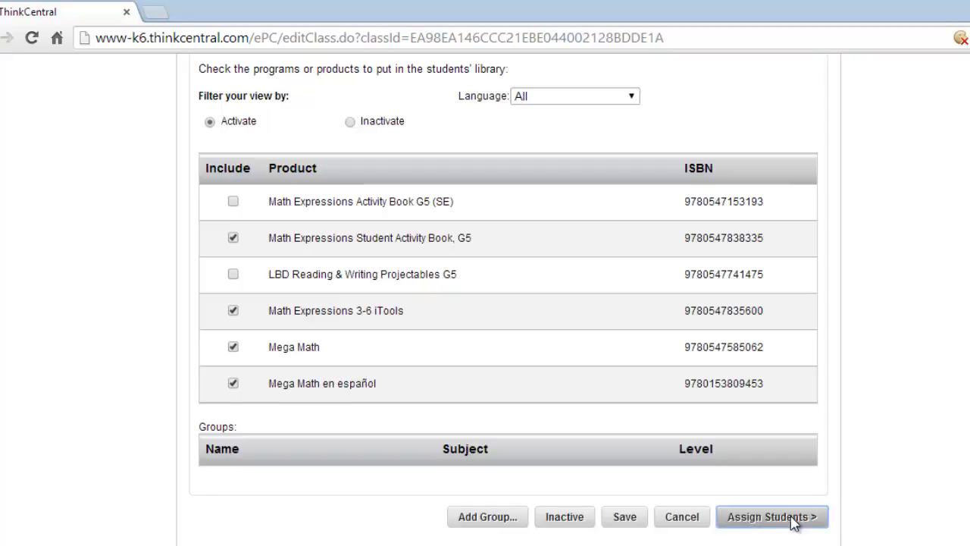
# Advance to Assign students to class and list the Grade 5 students
pyautogui.click(772, 516)
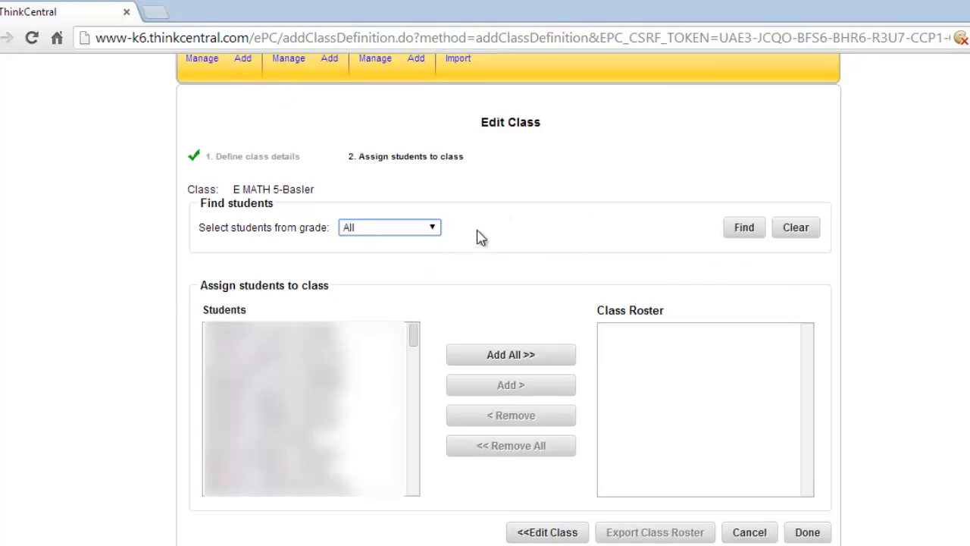
pyautogui.moveTo(407, 298)
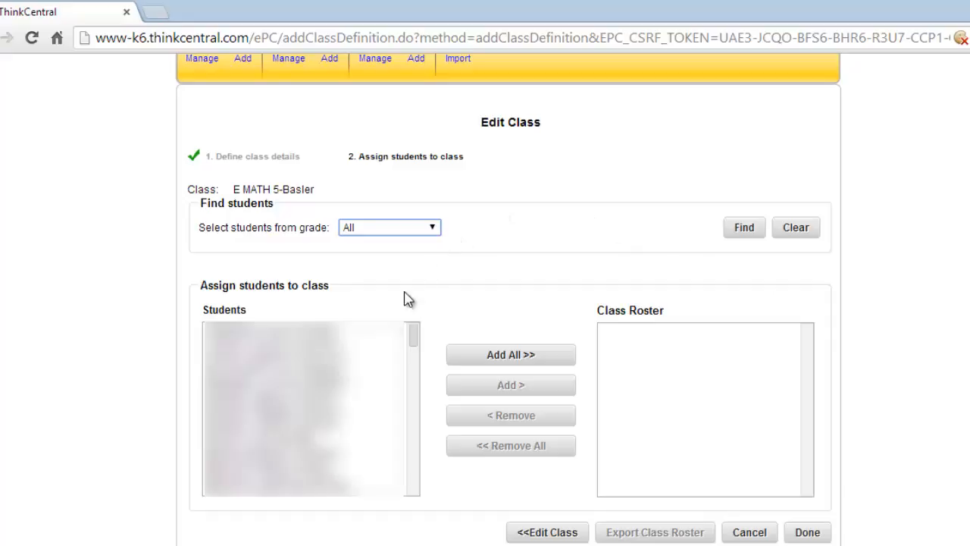
pyautogui.moveTo(427, 469)
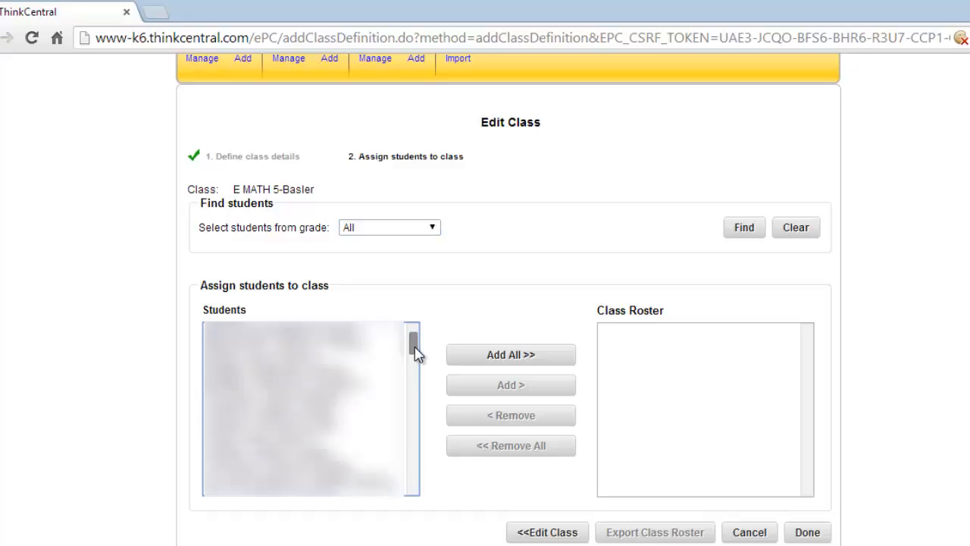
pyautogui.scroll(-3)
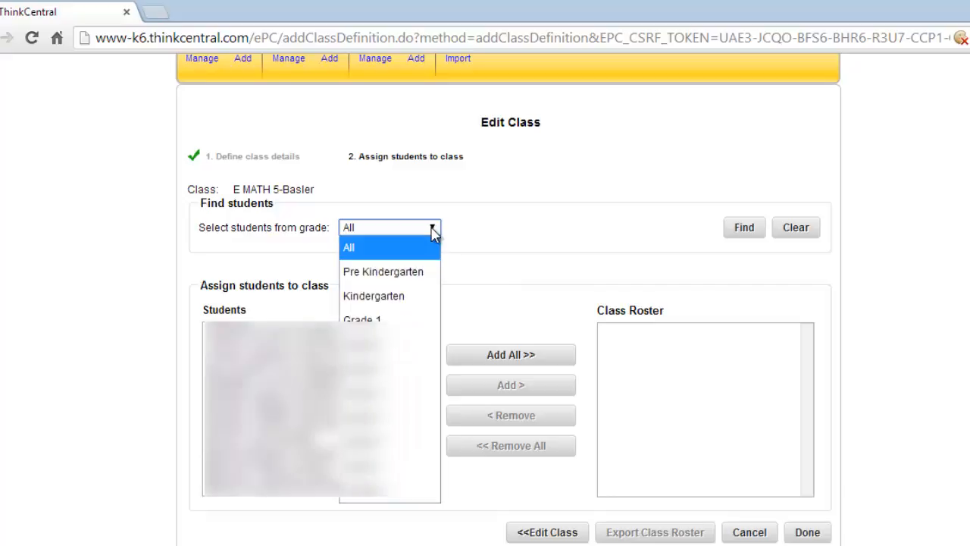
pyautogui.moveTo(432, 243)
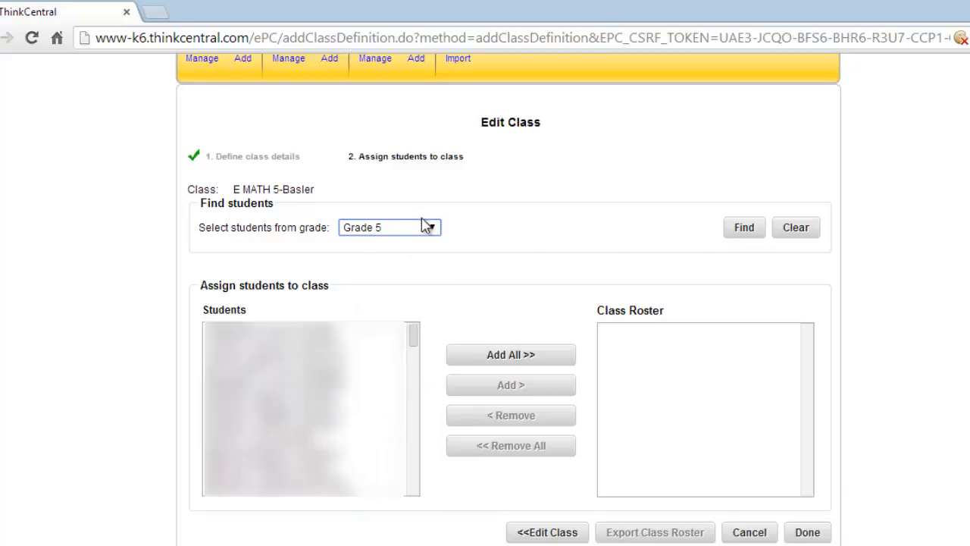
pyautogui.click(744, 227)
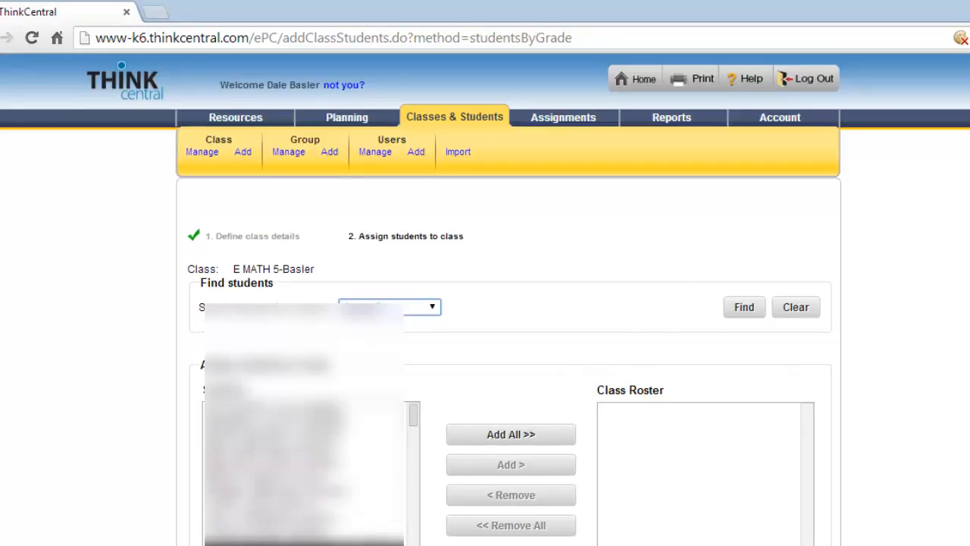
# Add one Grade 5 student to the E MATH 5-Basler roster
pyautogui.scroll(-3)
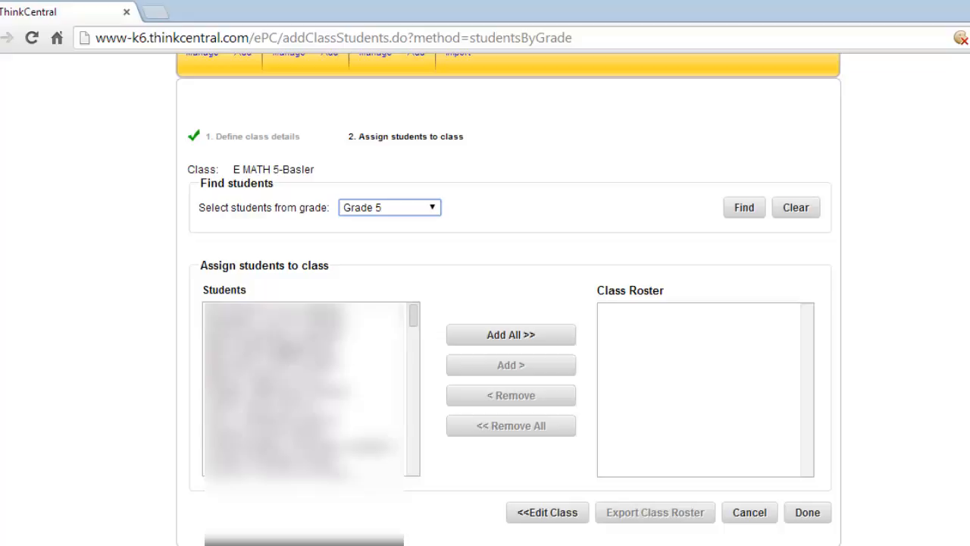
pyautogui.click(303, 337)
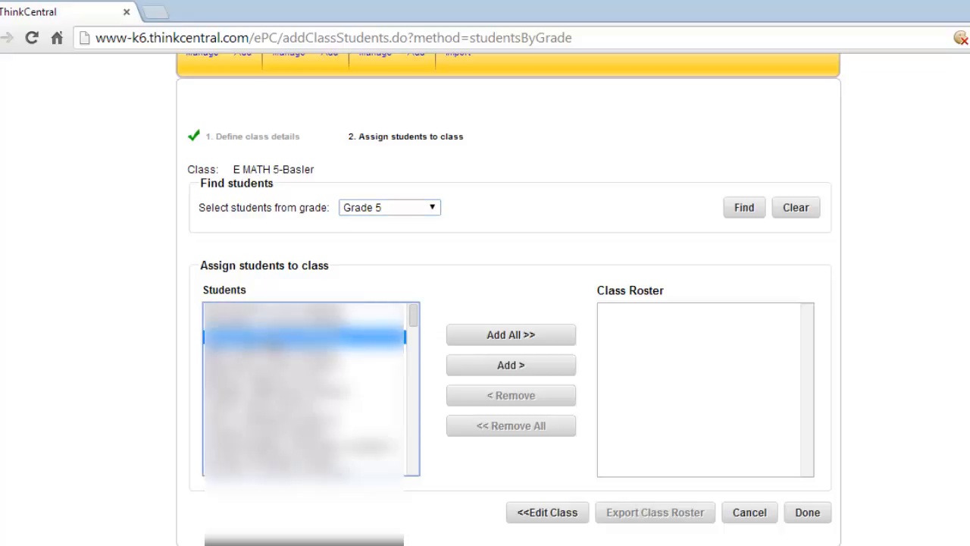
pyautogui.moveTo(511, 364)
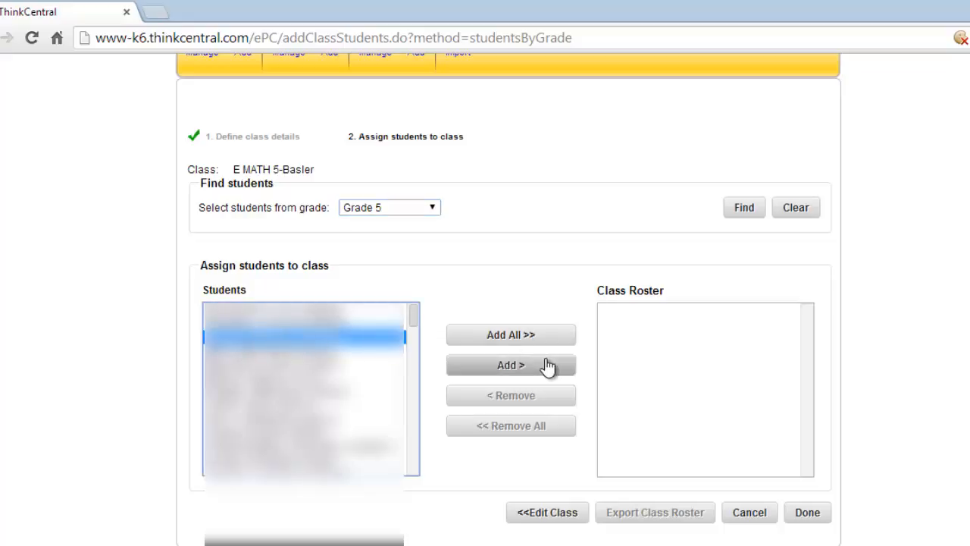
pyautogui.click(511, 364)
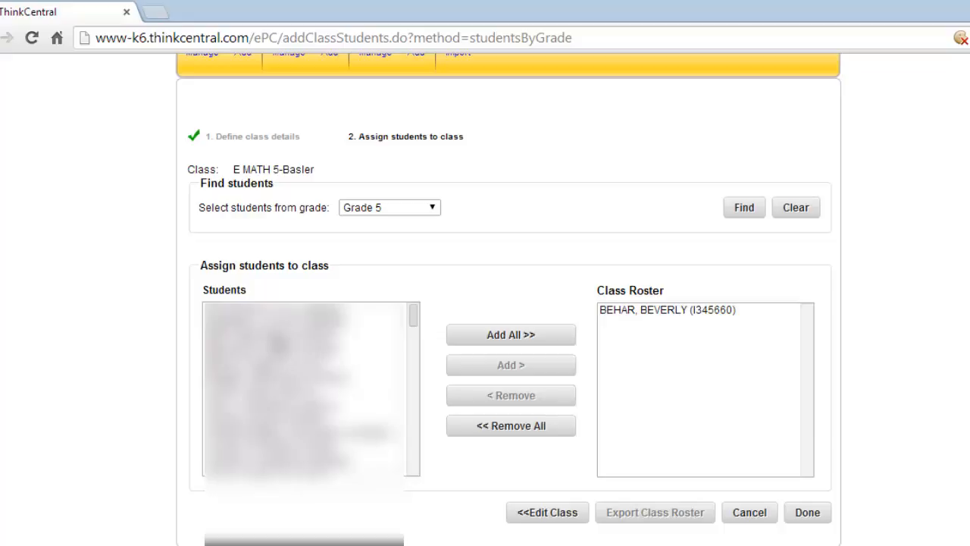
# Ctrl-select four more students and add them to the roster together
pyautogui.click(303, 337)
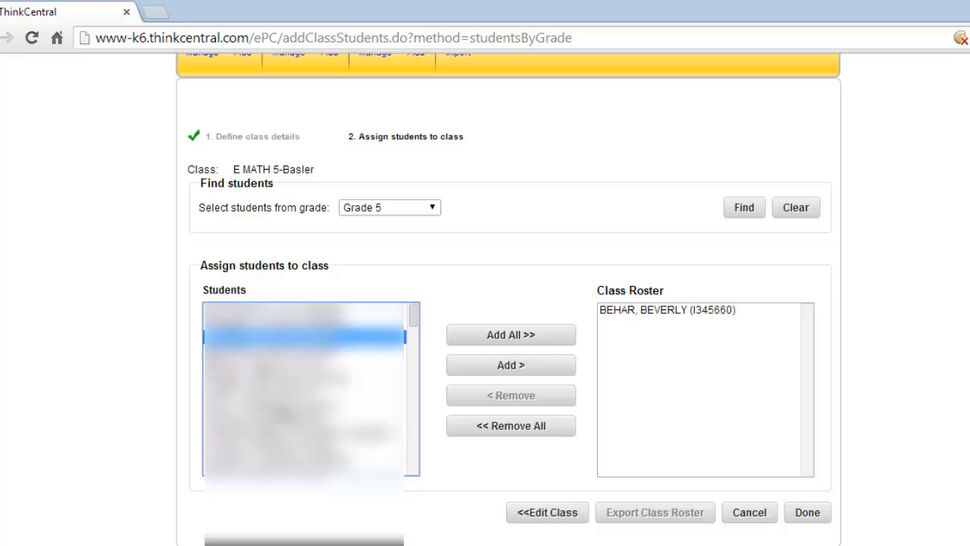
pyautogui.press('ctrl')
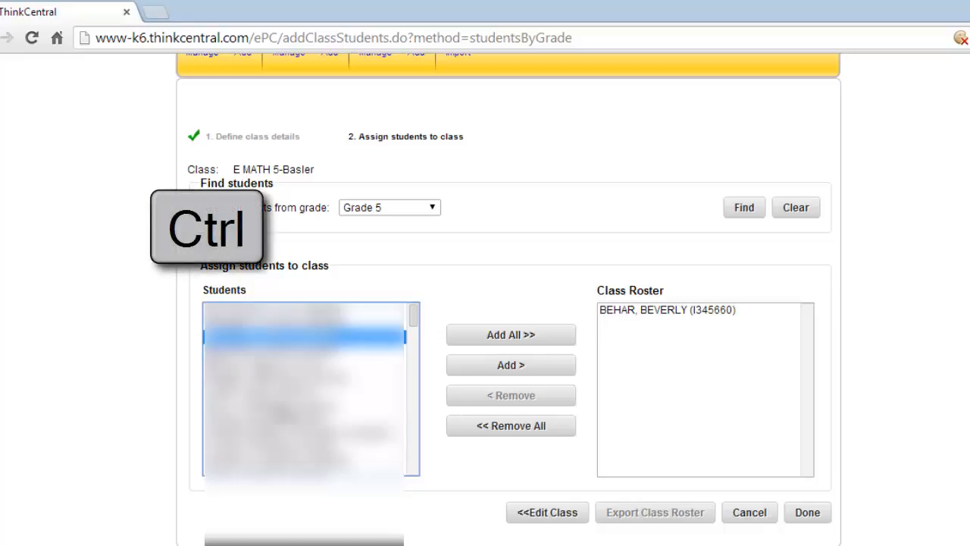
pyautogui.click(303, 406)
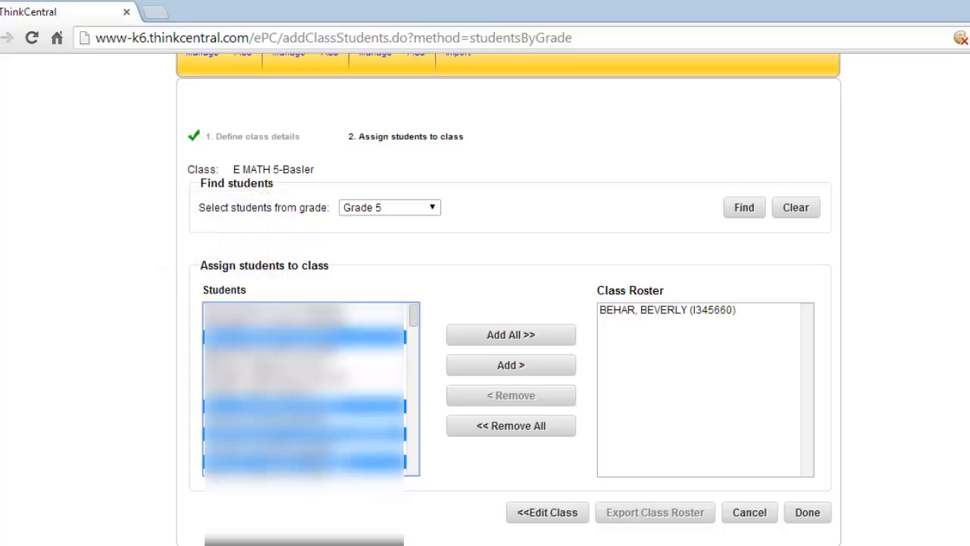
pyautogui.moveTo(552, 361)
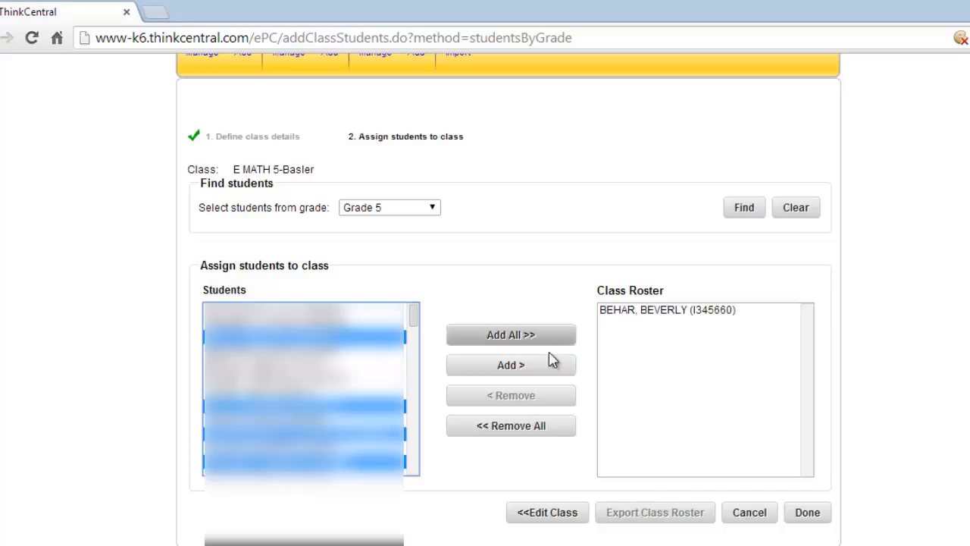
pyautogui.click(511, 334)
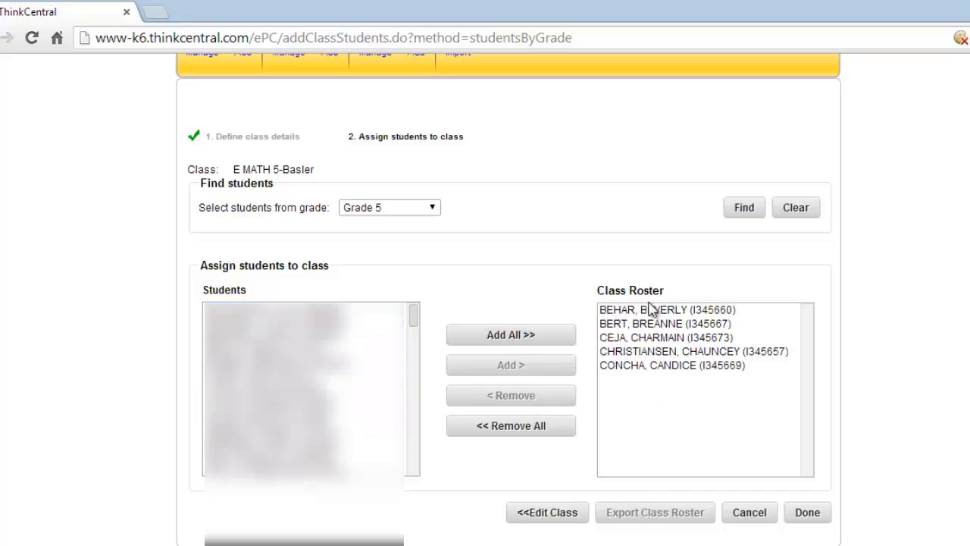
pyautogui.moveTo(743, 350)
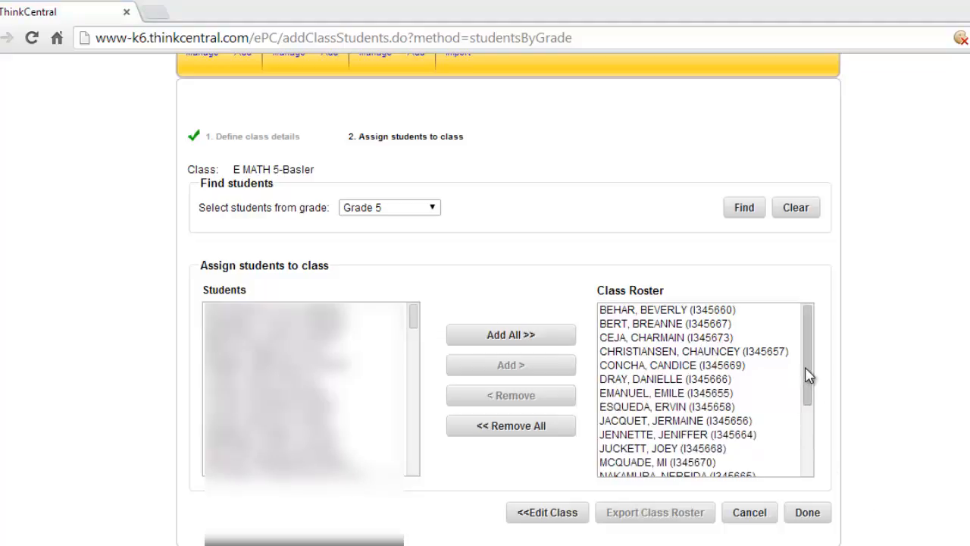
# Scroll through the Class Roster to check the full Grade 5 list
pyautogui.scroll(-3)
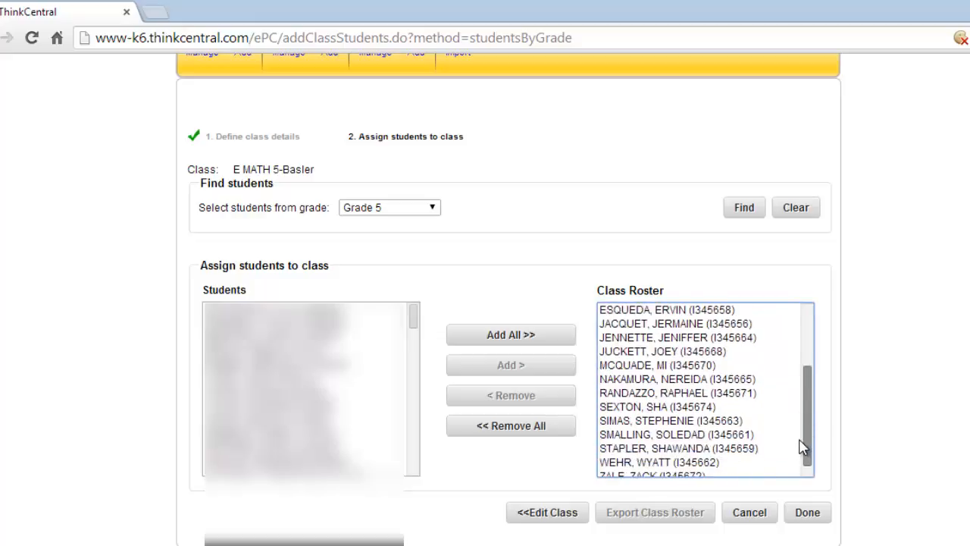
pyautogui.scroll(3)
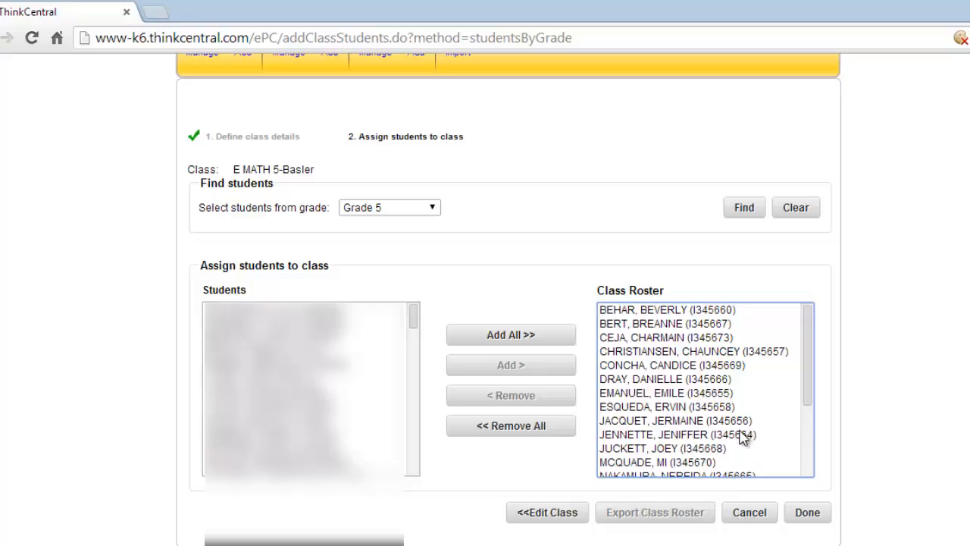
pyautogui.moveTo(739, 431)
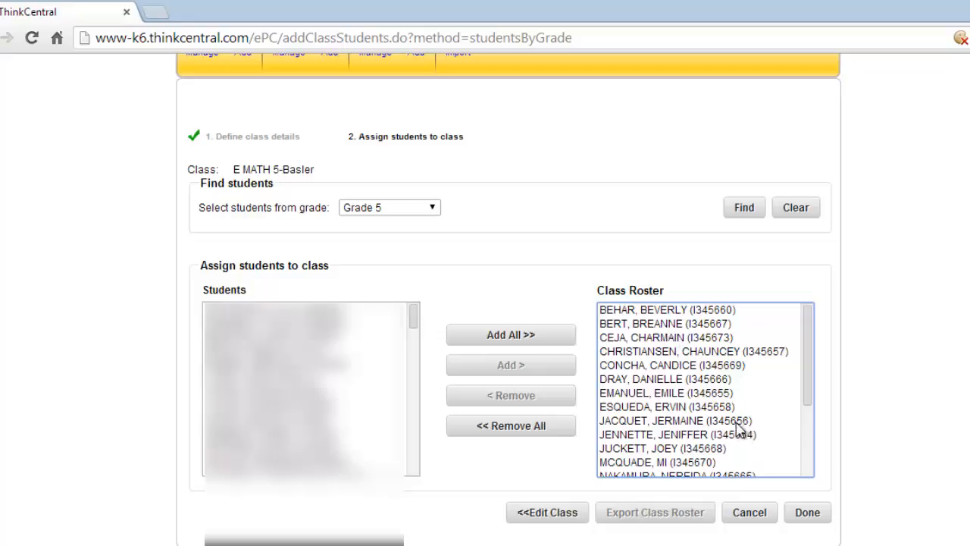
pyautogui.moveTo(781, 472)
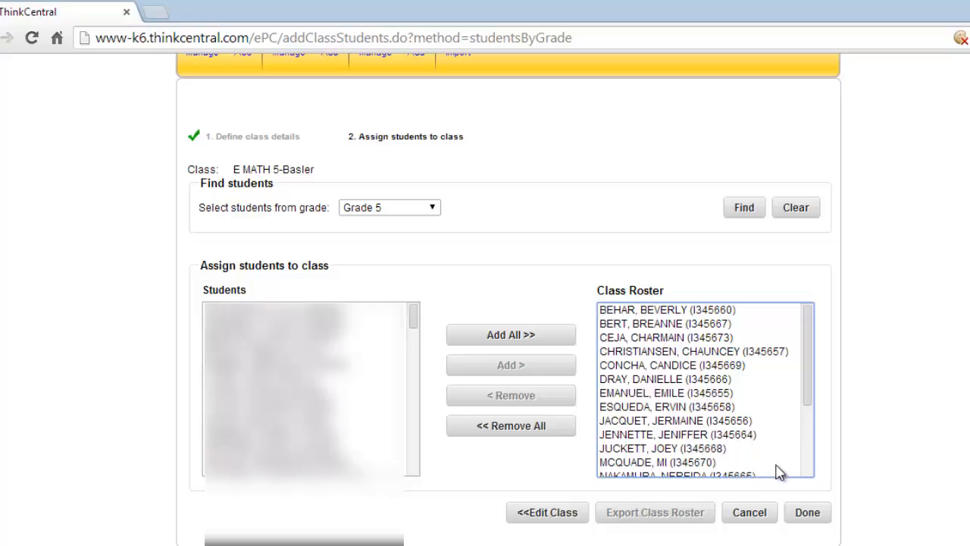
pyautogui.moveTo(763, 384)
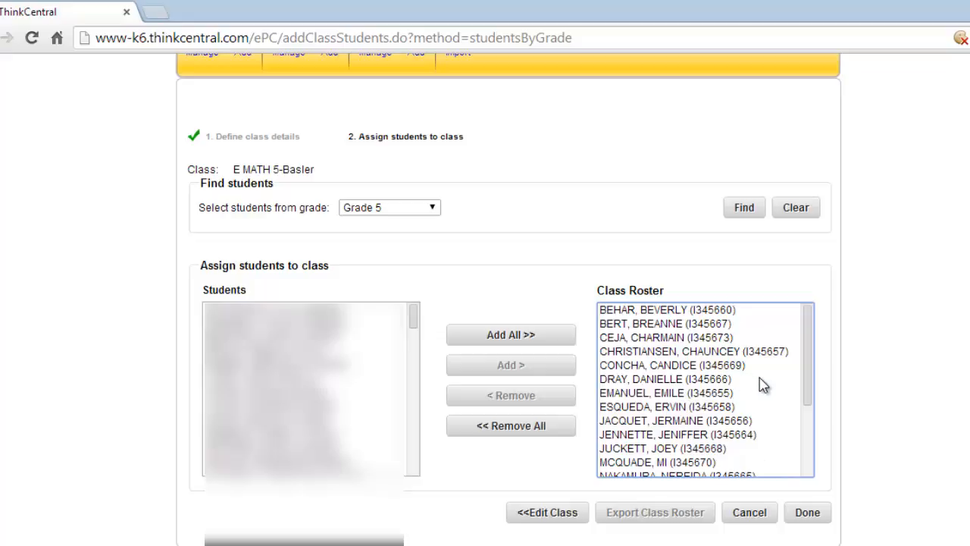
pyautogui.moveTo(291, 266)
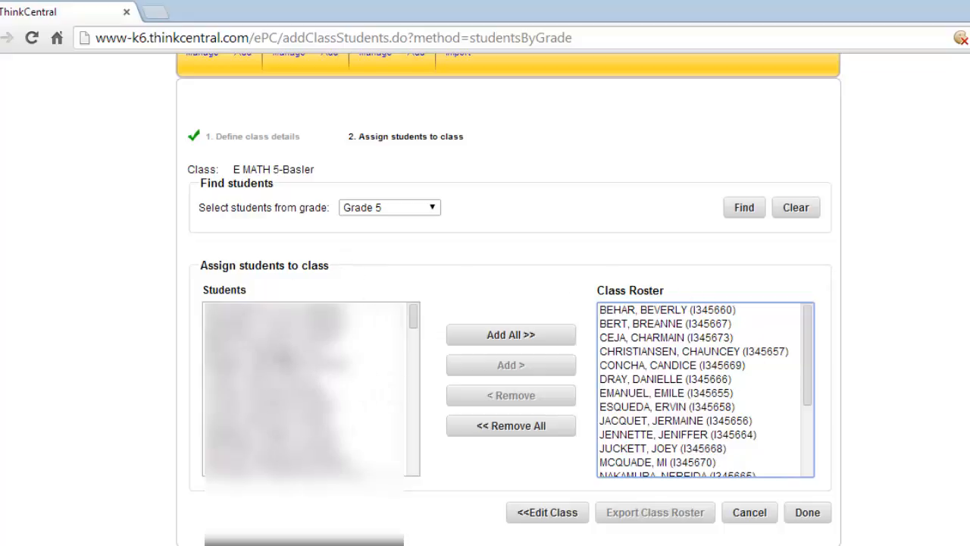
pyautogui.moveTo(771, 514)
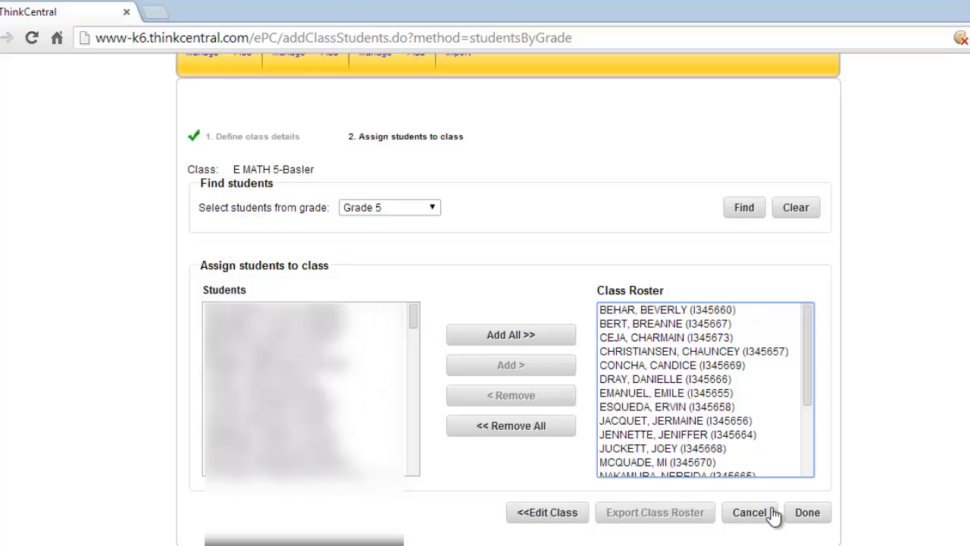
pyautogui.moveTo(807, 512)
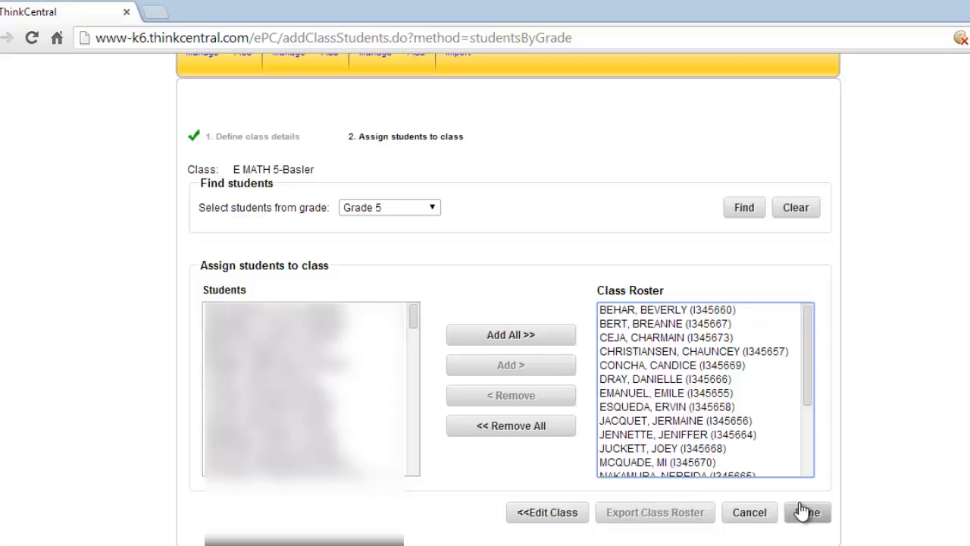
pyautogui.moveTo(807, 512)
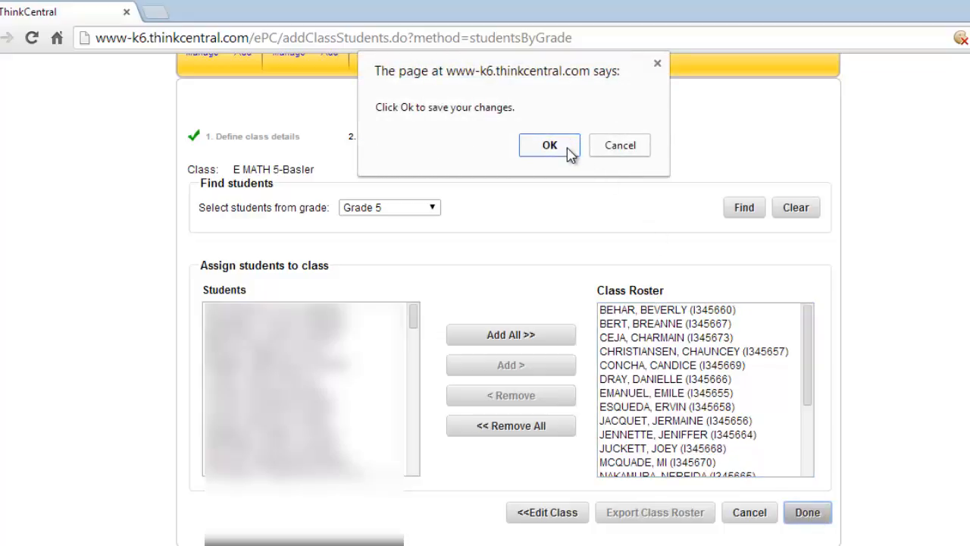
# Confirm saving the roster changes and return to the Manage Classes list
pyautogui.click(550, 145)
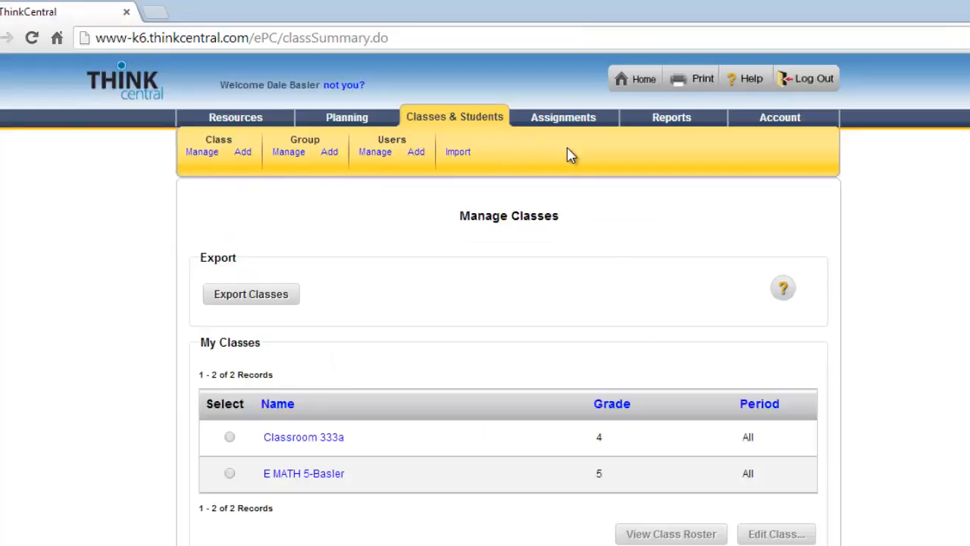
pyautogui.moveTo(310, 483)
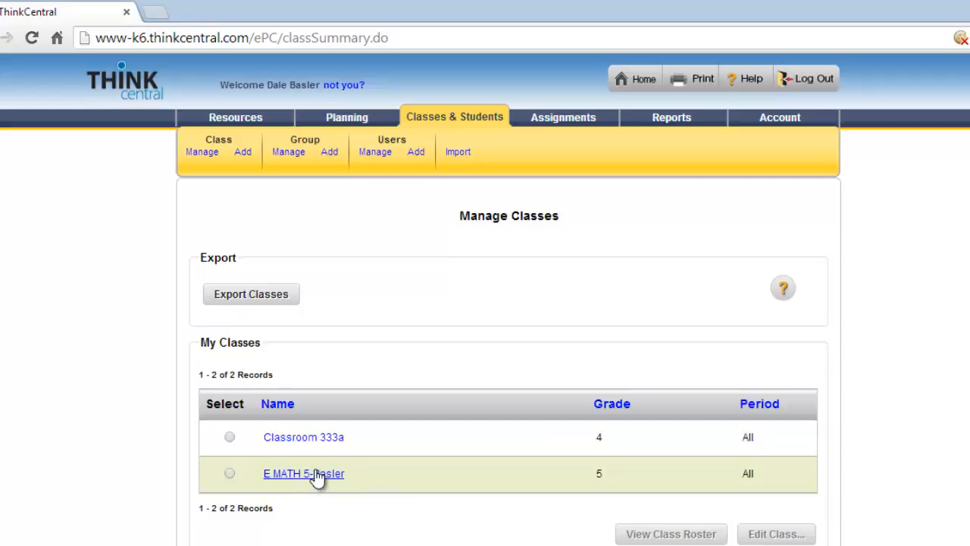
pyautogui.moveTo(324, 474)
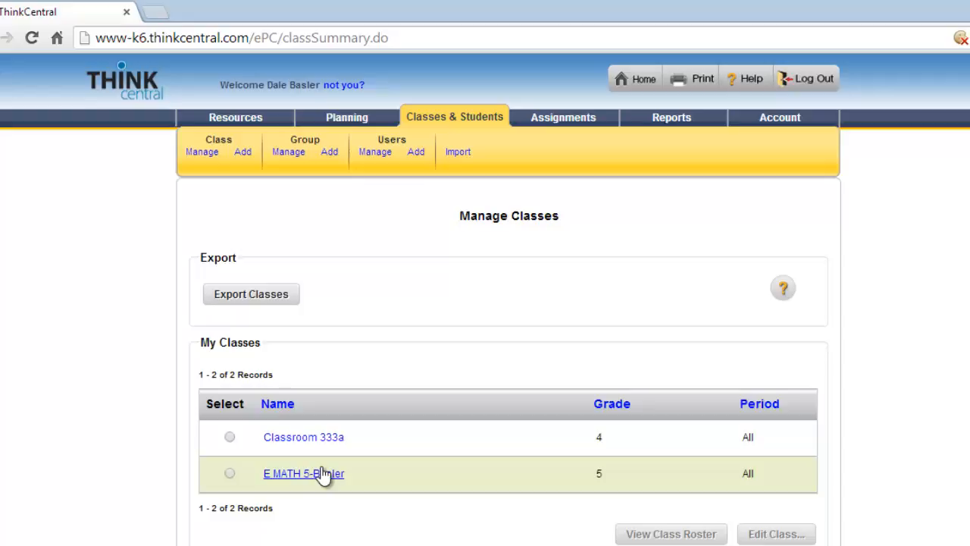
pyautogui.moveTo(375, 464)
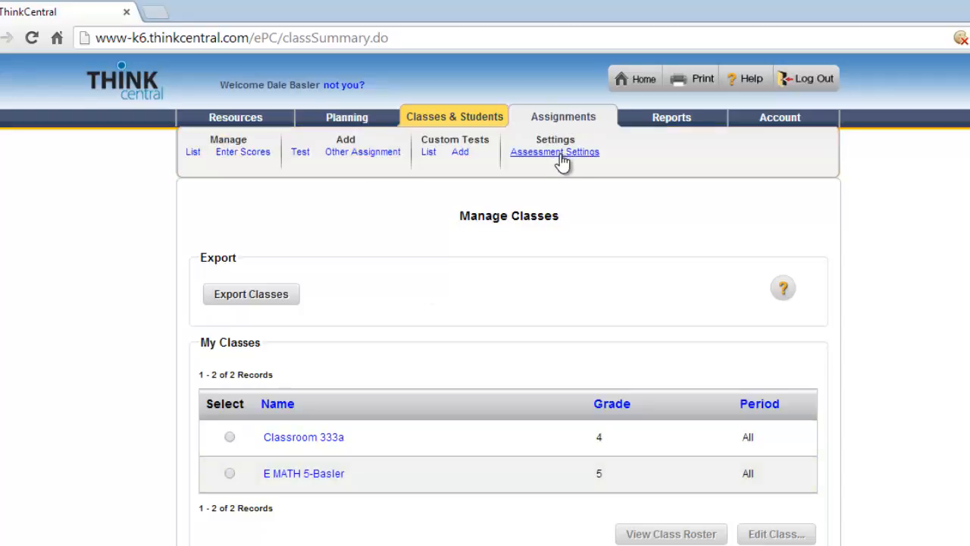
pyautogui.moveTo(362, 151)
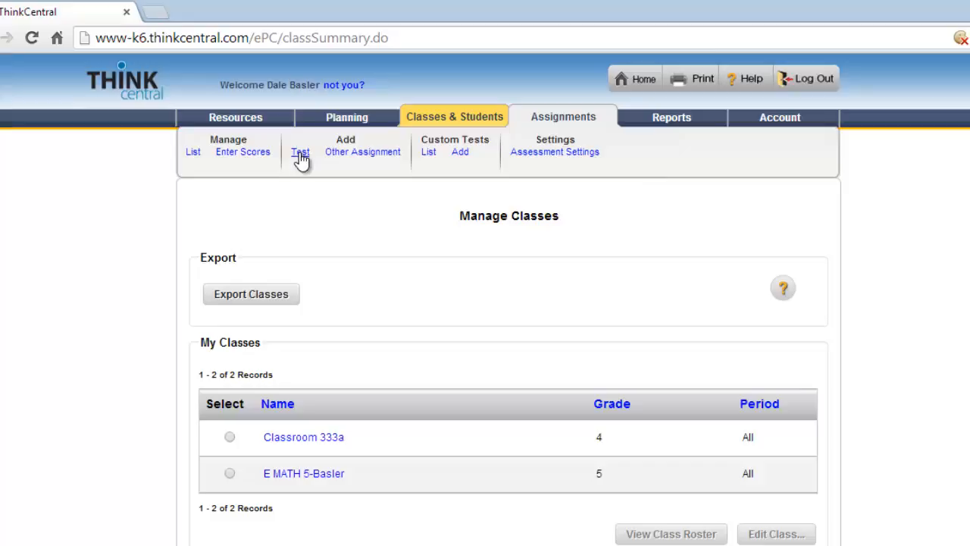
pyautogui.moveTo(313, 157)
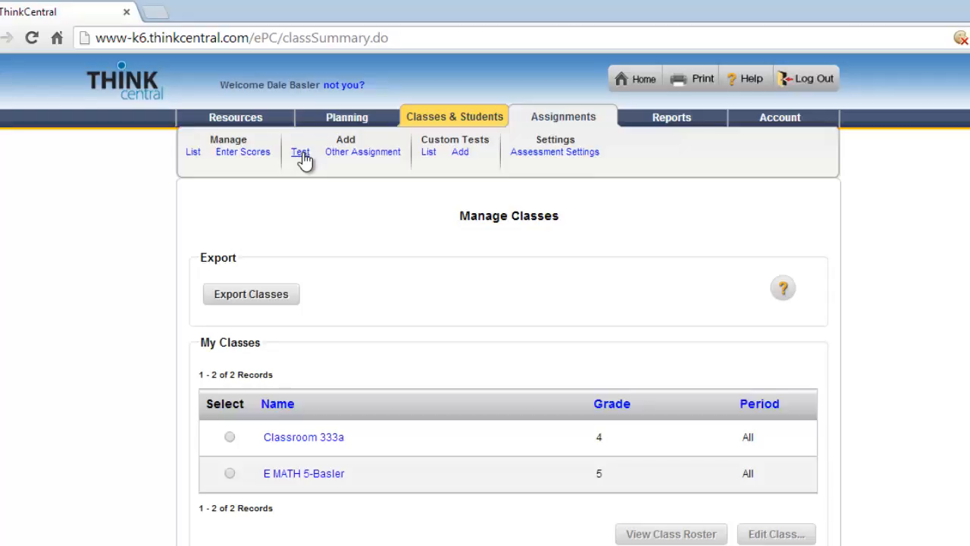
pyautogui.moveTo(574, 125)
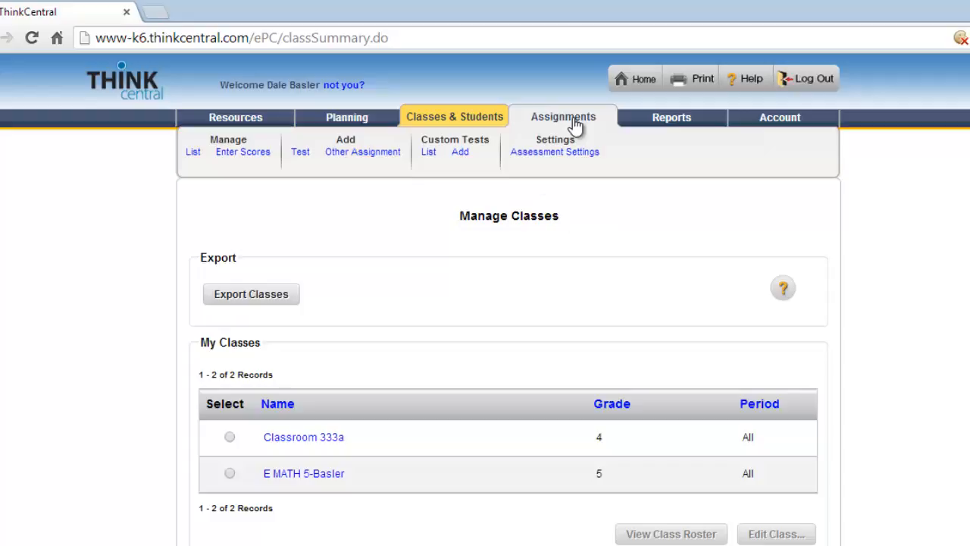
pyautogui.click(454, 117)
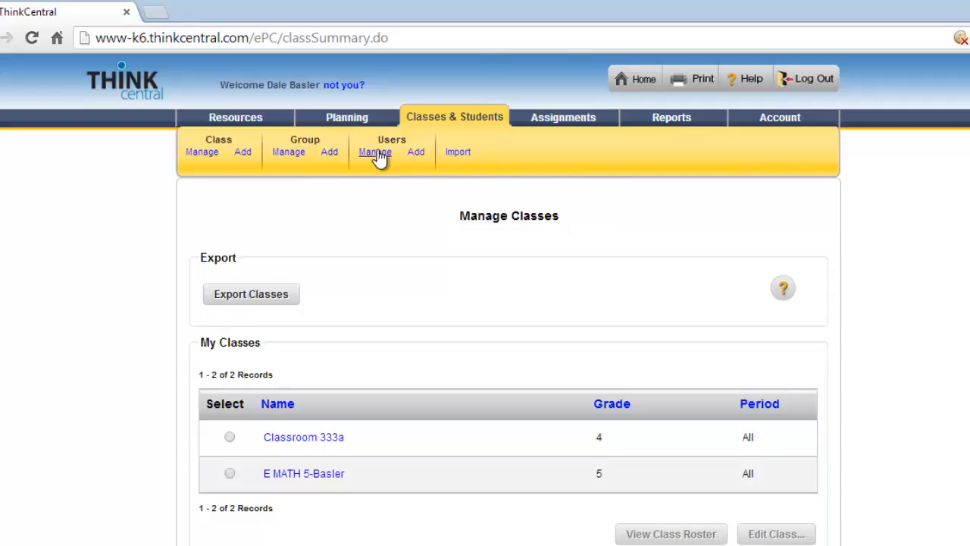